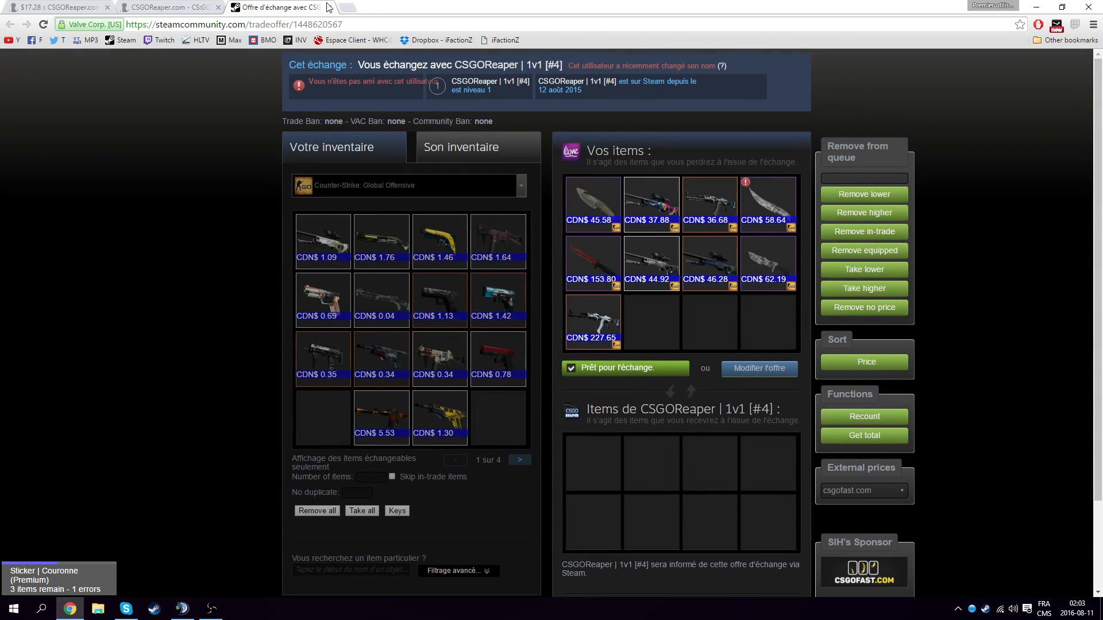
Open the incoming CSGOReaper trade offer and dismiss the scam warning (Avertissement) dialog.
{"action": "left_click", "coordinate": [169, 7]}
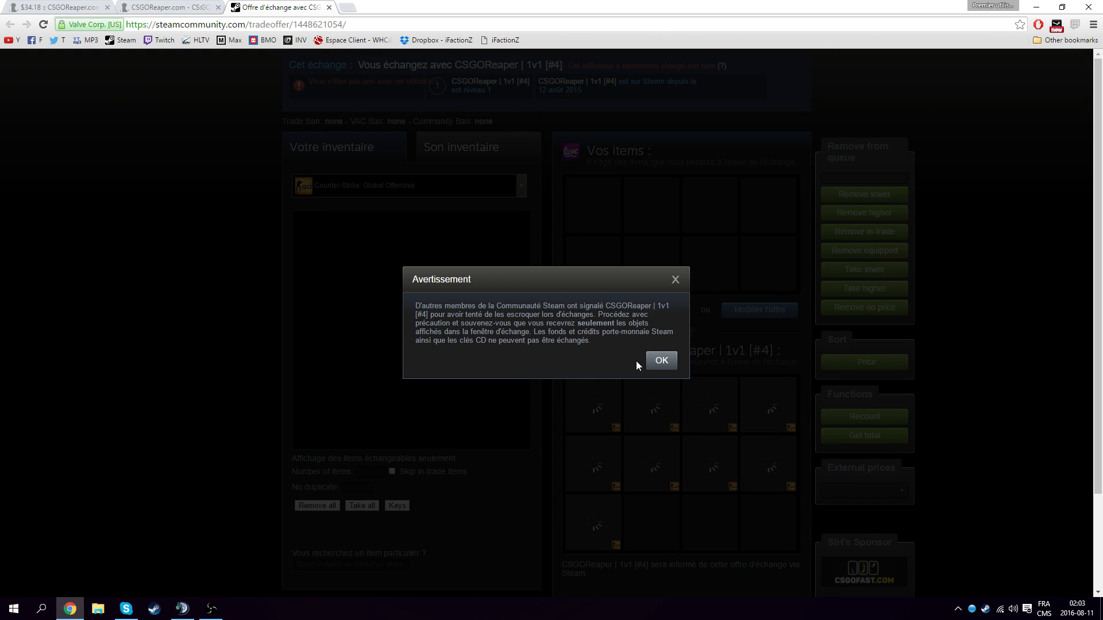
{"action": "left_click", "coordinate": [660, 360]}
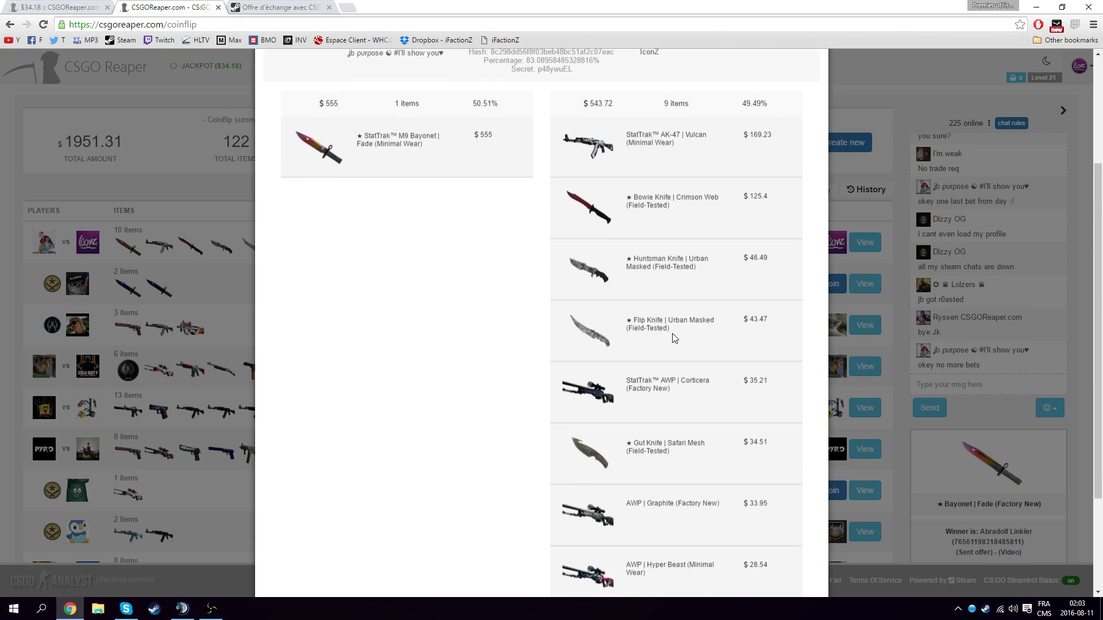
Accept the winnings trade, check the won round's items, and view the nine-item receipt.
{"action": "left_click", "coordinate": [278, 7]}
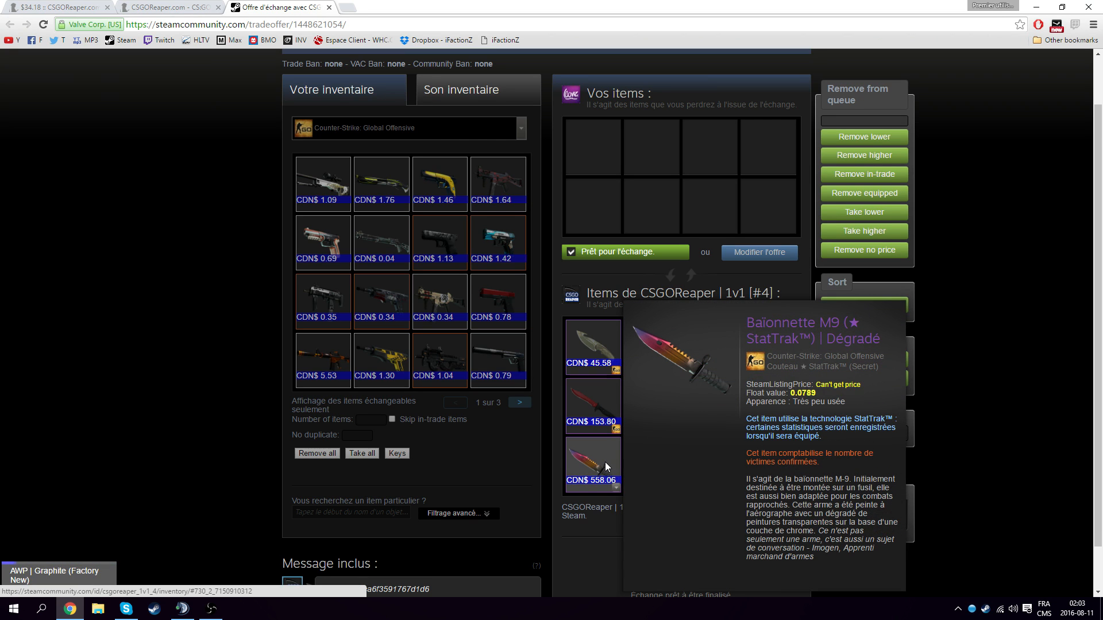
{"action": "left_click", "coordinate": [56, 7]}
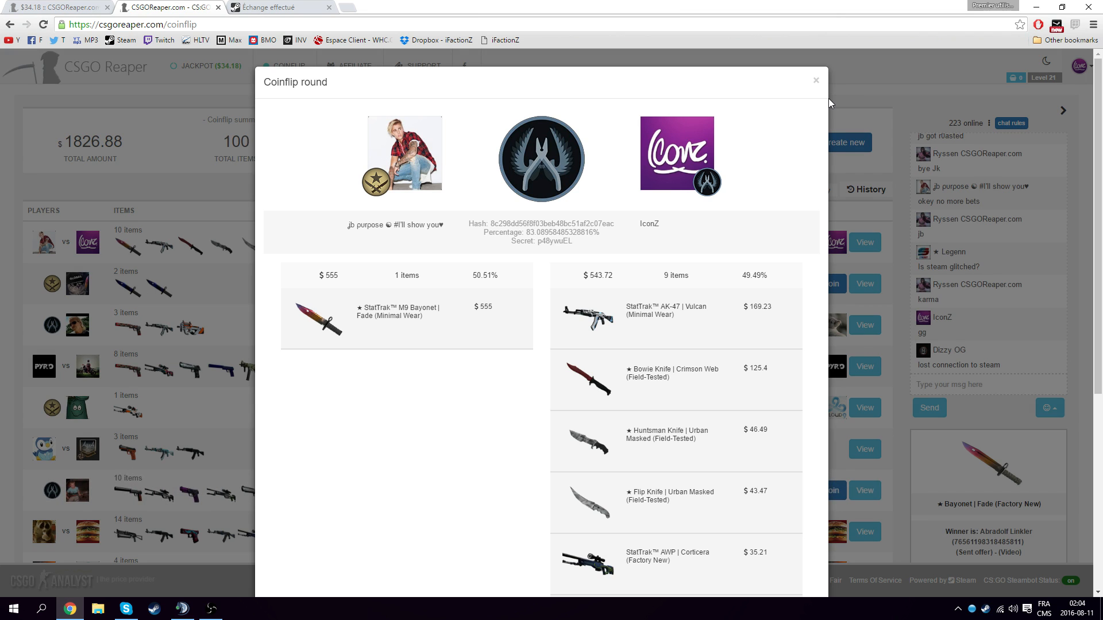
{"action": "scroll", "scroll_direction": "down", "scroll_amount": 3}
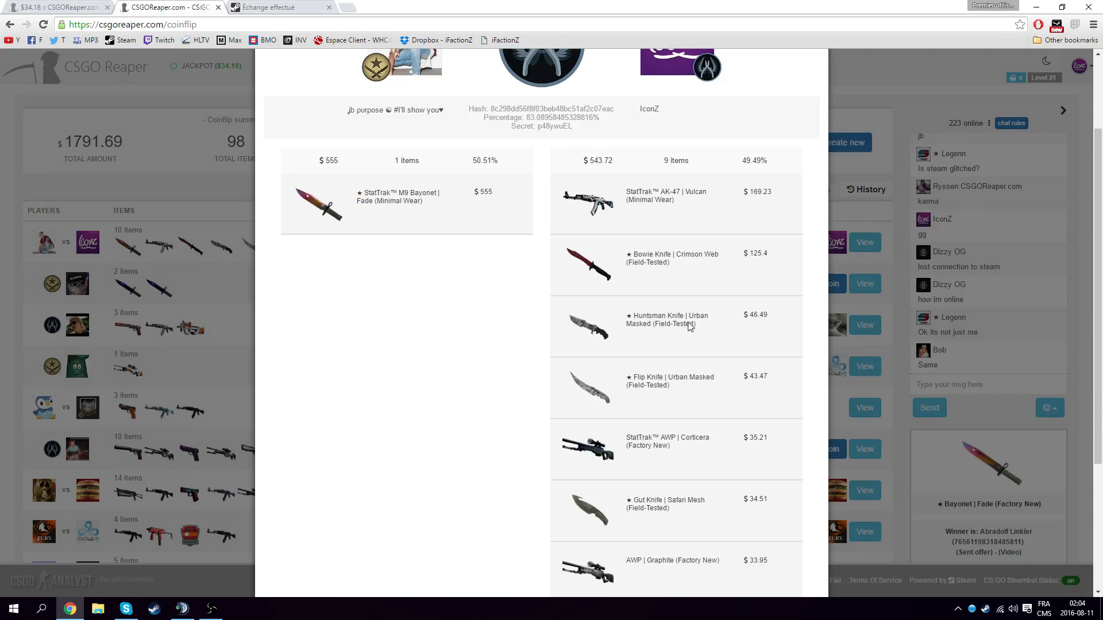
{"action": "left_click", "coordinate": [278, 6]}
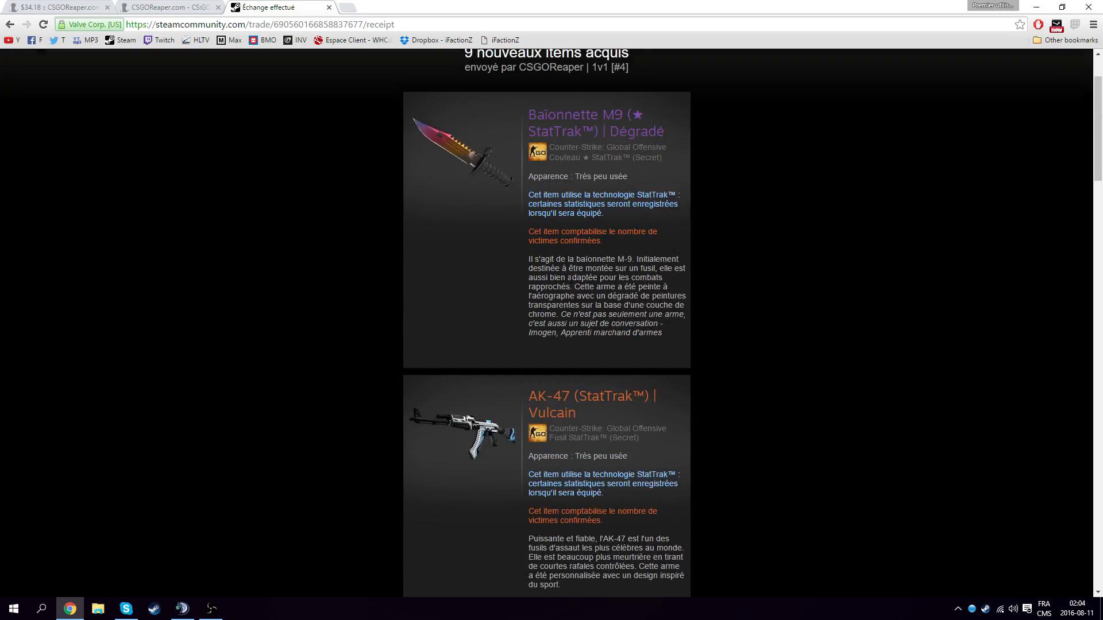
Review the receipt's nine items against the round details, then close the finished round.
{"action": "scroll", "scroll_direction": "down", "scroll_amount": 3}
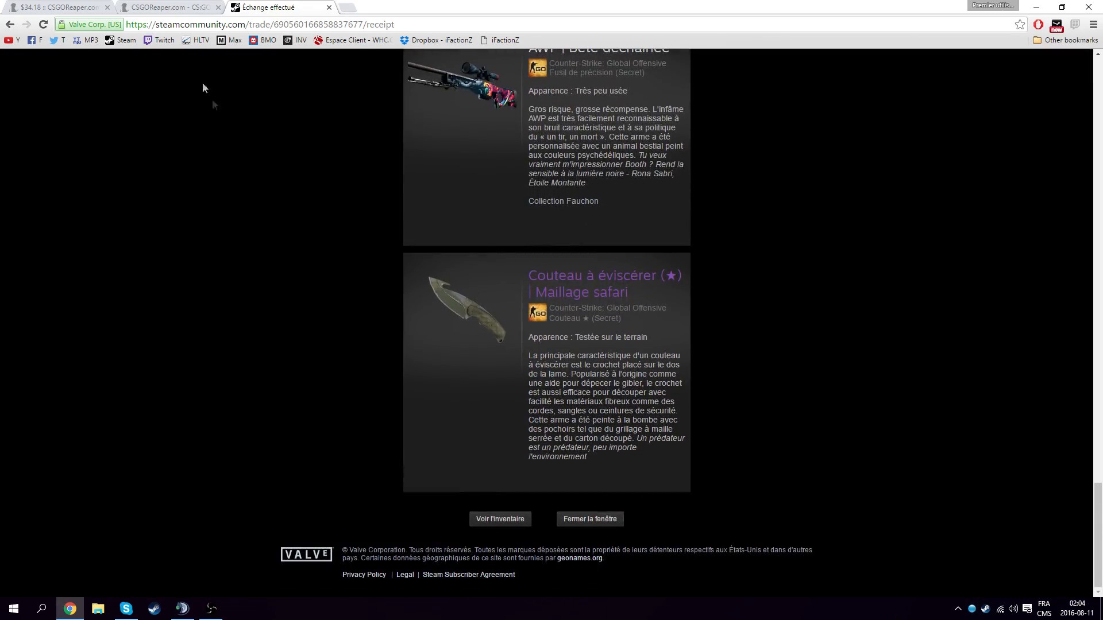
{"action": "left_click", "coordinate": [169, 6]}
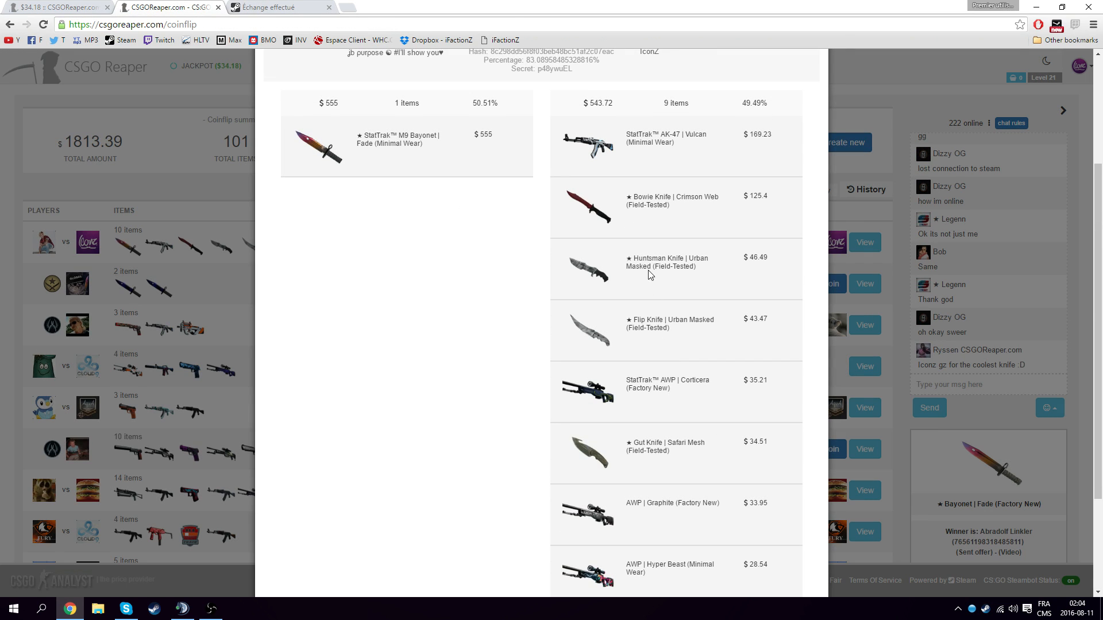
{"action": "left_click", "coordinate": [280, 7]}
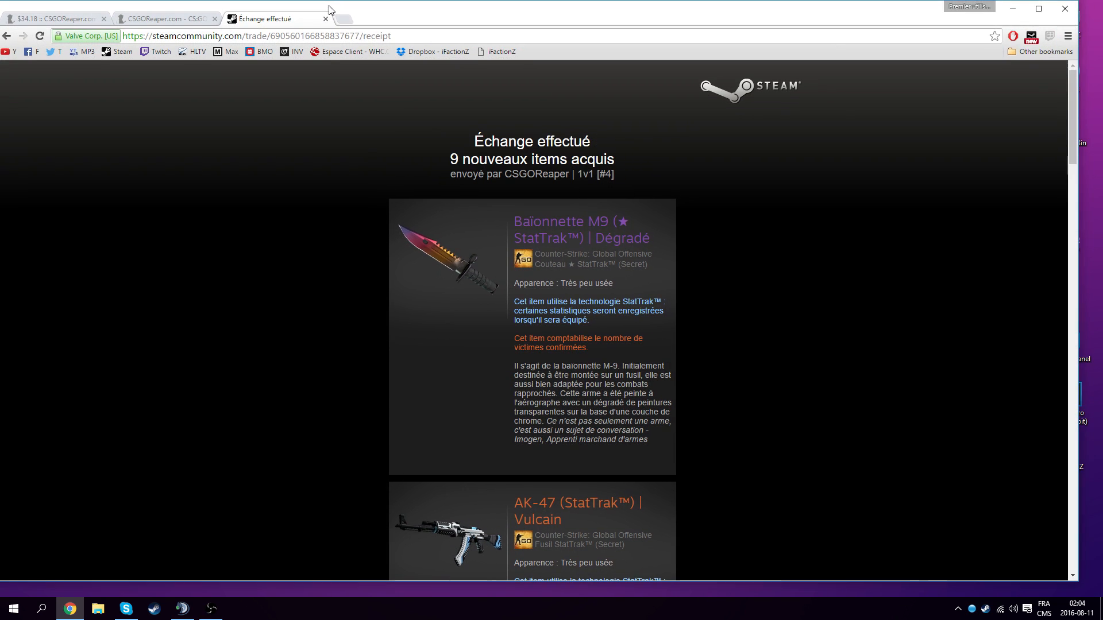
{"action": "left_click", "coordinate": [166, 18]}
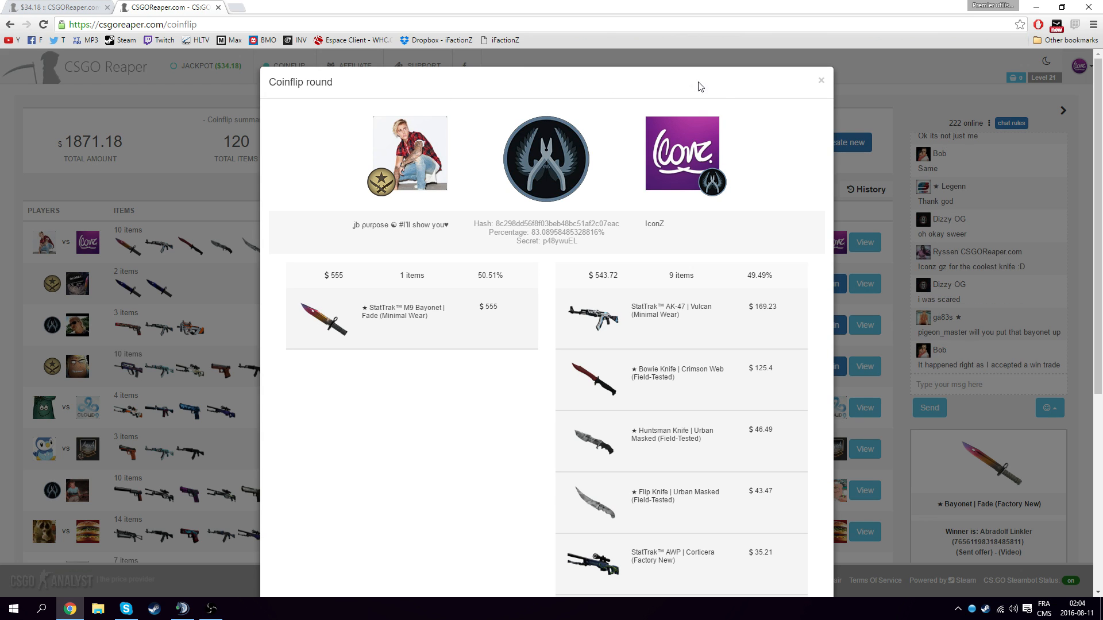
{"action": "left_click", "coordinate": [820, 80]}
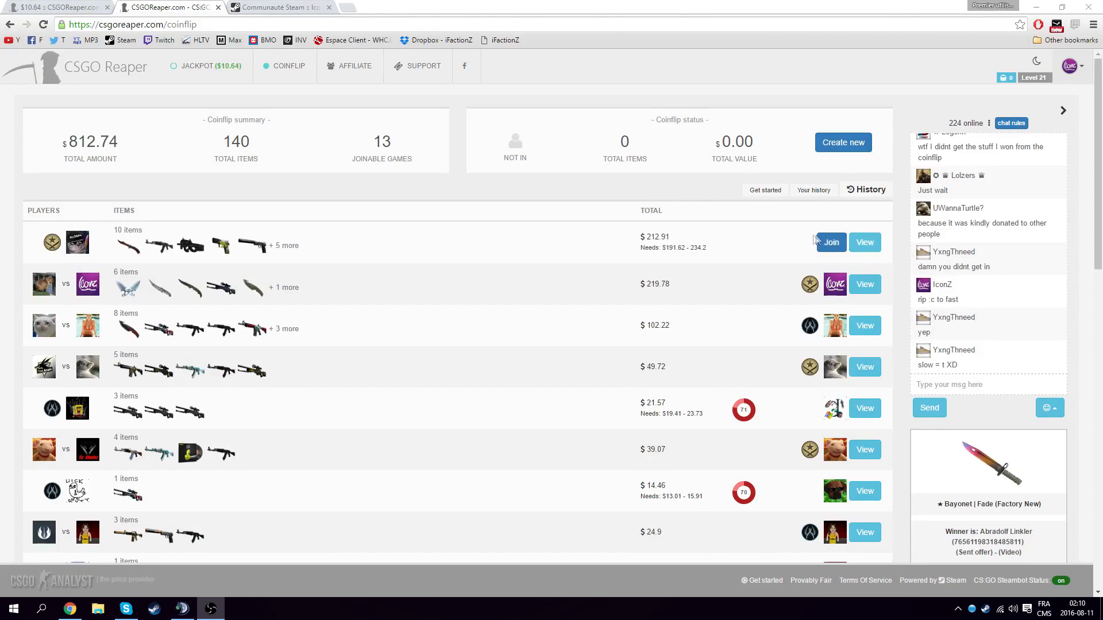
Join the $212.91 coinflip staking the Crimson Web Bowie Knife and StatTrak AK-47s, reaching the deposit offer.
{"action": "left_click", "coordinate": [830, 243]}
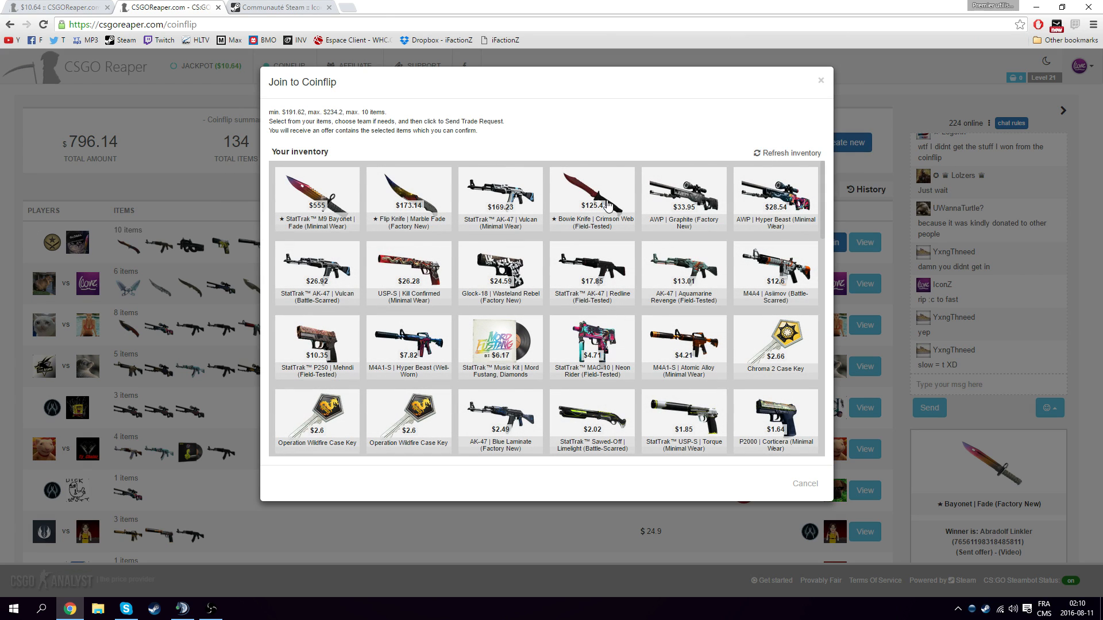
{"action": "left_click", "coordinate": [592, 199]}
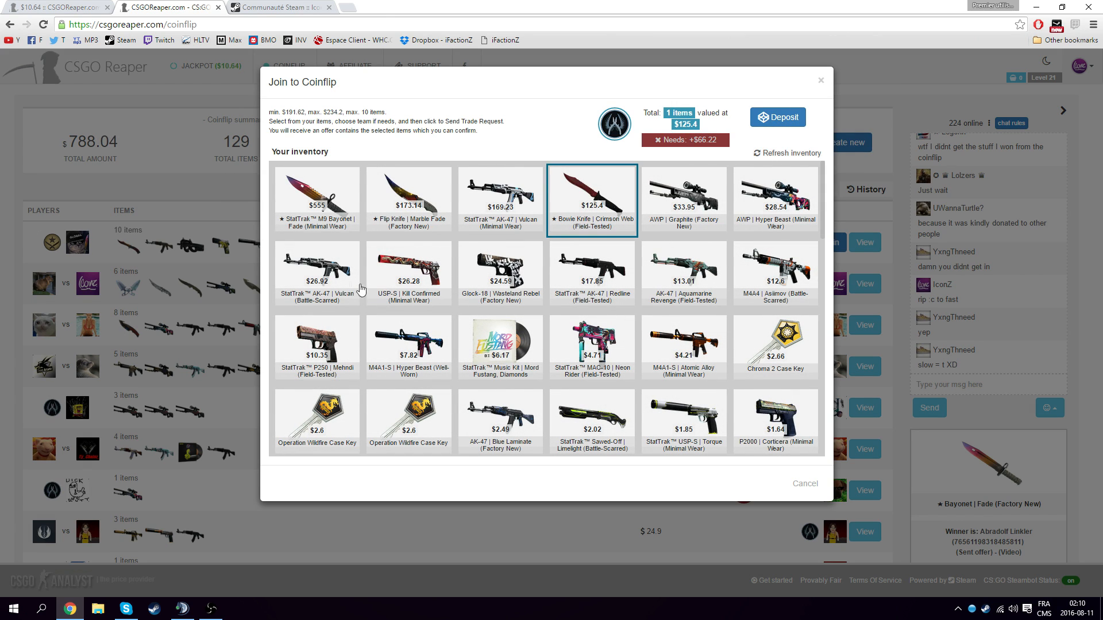
{"action": "left_click", "coordinate": [592, 271]}
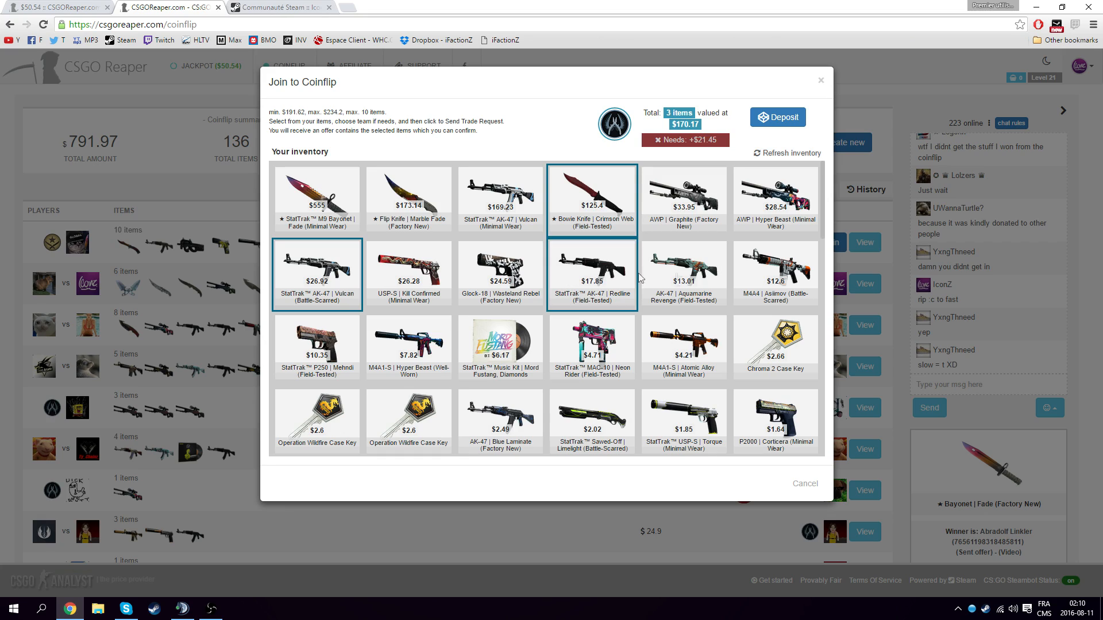
{"action": "left_click", "coordinate": [819, 81]}
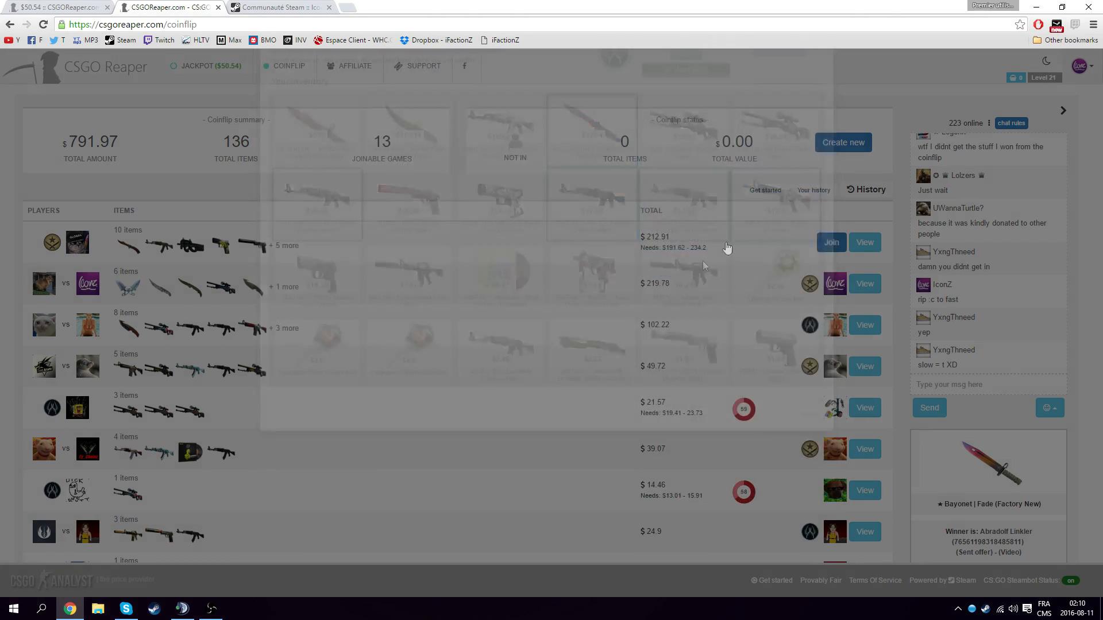
{"action": "left_click", "coordinate": [830, 243]}
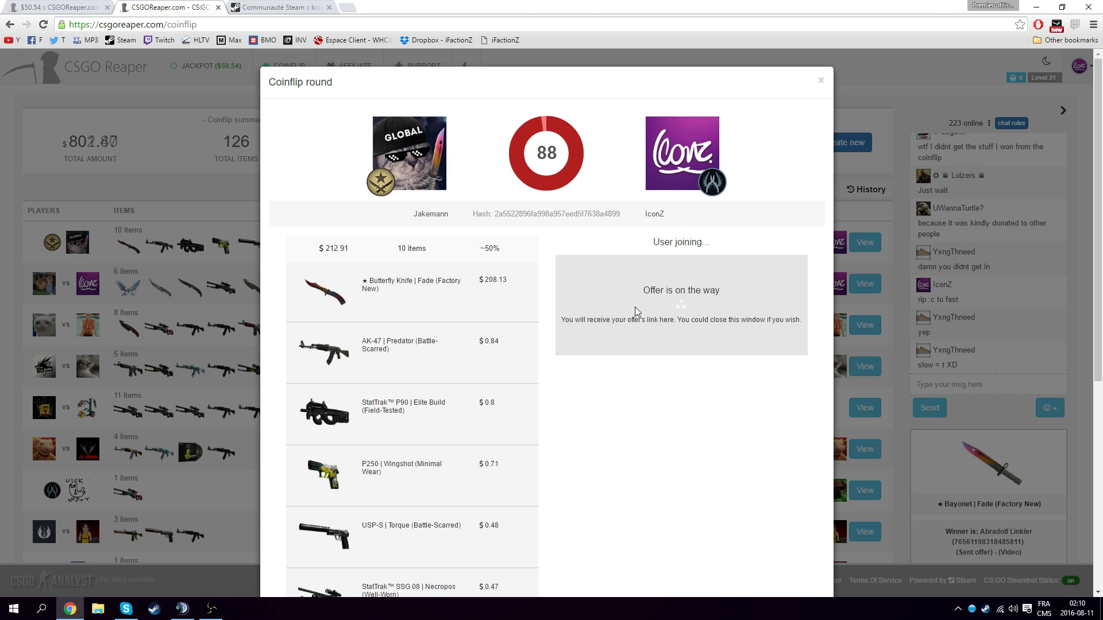
{"action": "left_click", "coordinate": [277, 7]}
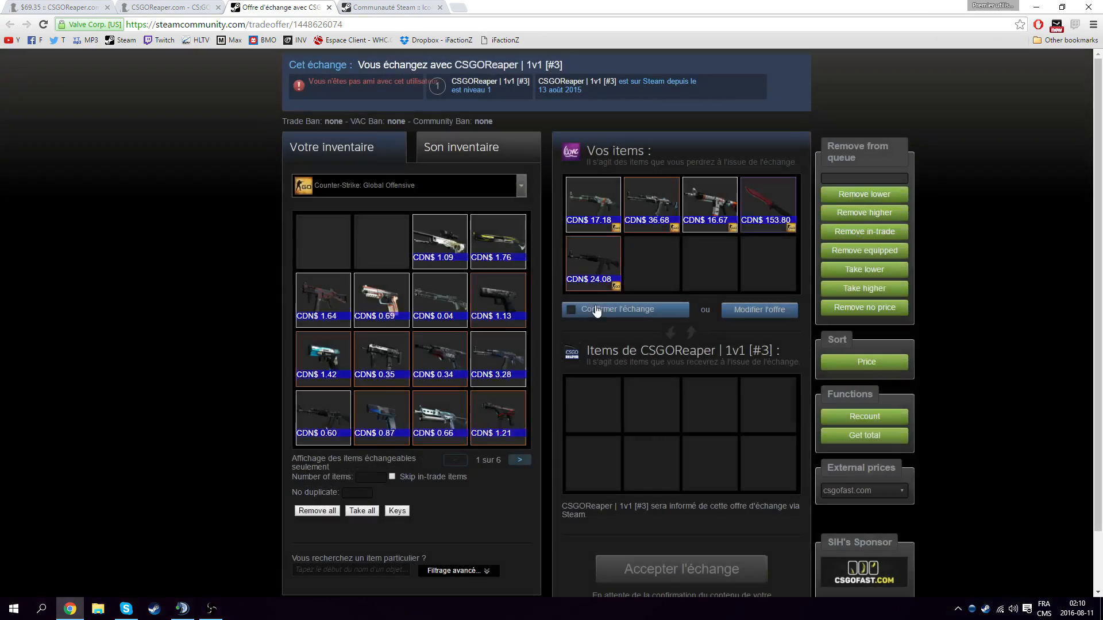
Confirm the five-item deposit trade, glance at the Steam inventory, and return to the waiting round.
{"action": "left_click", "coordinate": [618, 309]}
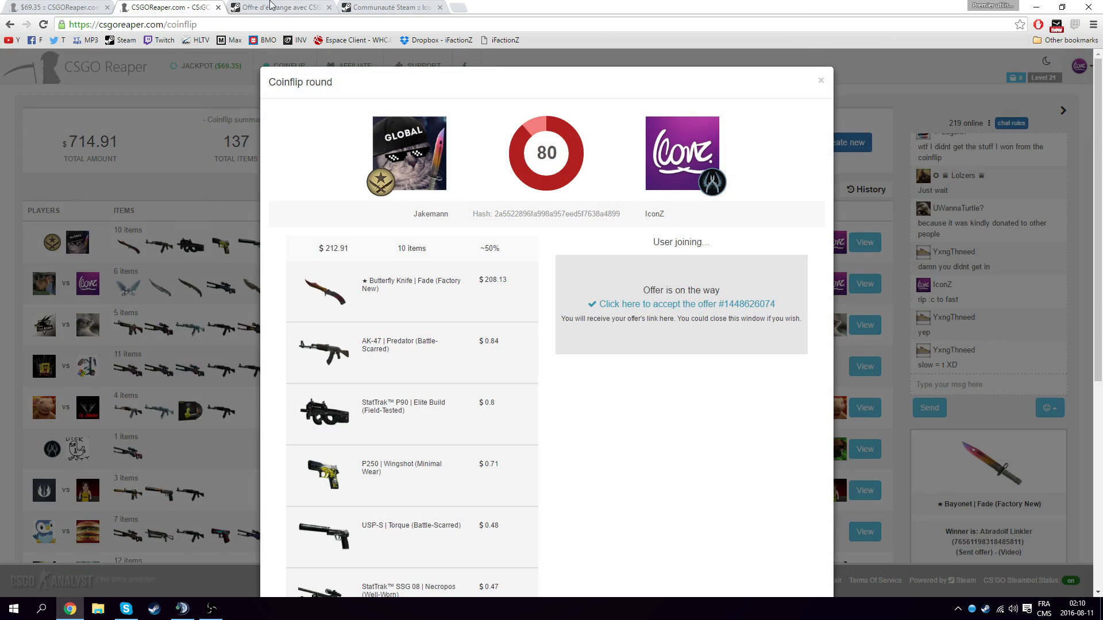
{"action": "left_click", "coordinate": [274, 7]}
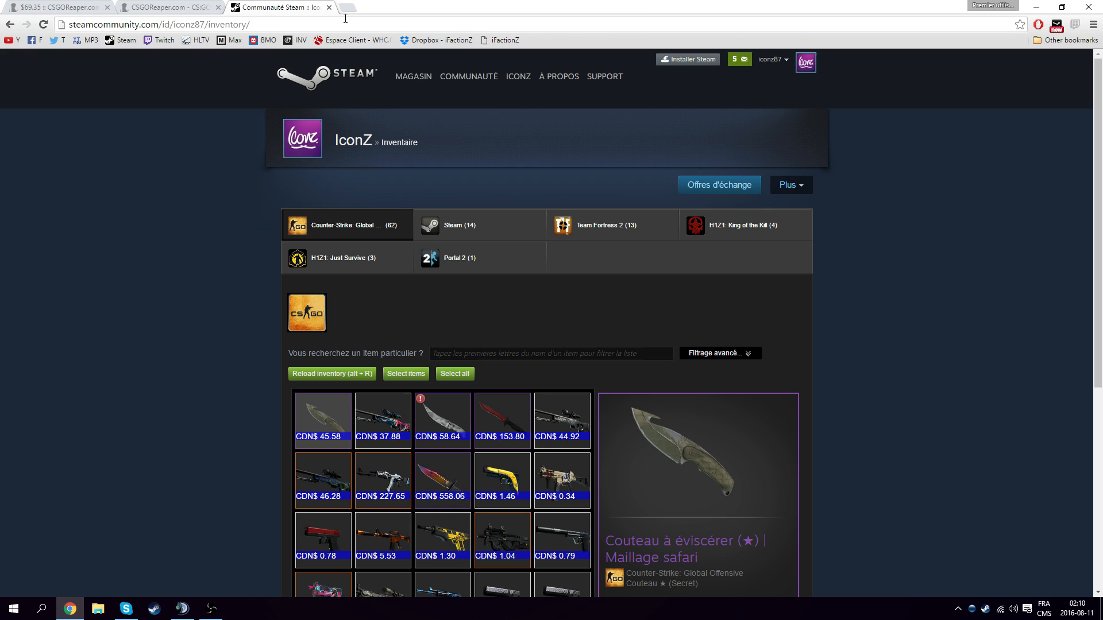
{"action": "left_click", "coordinate": [167, 7]}
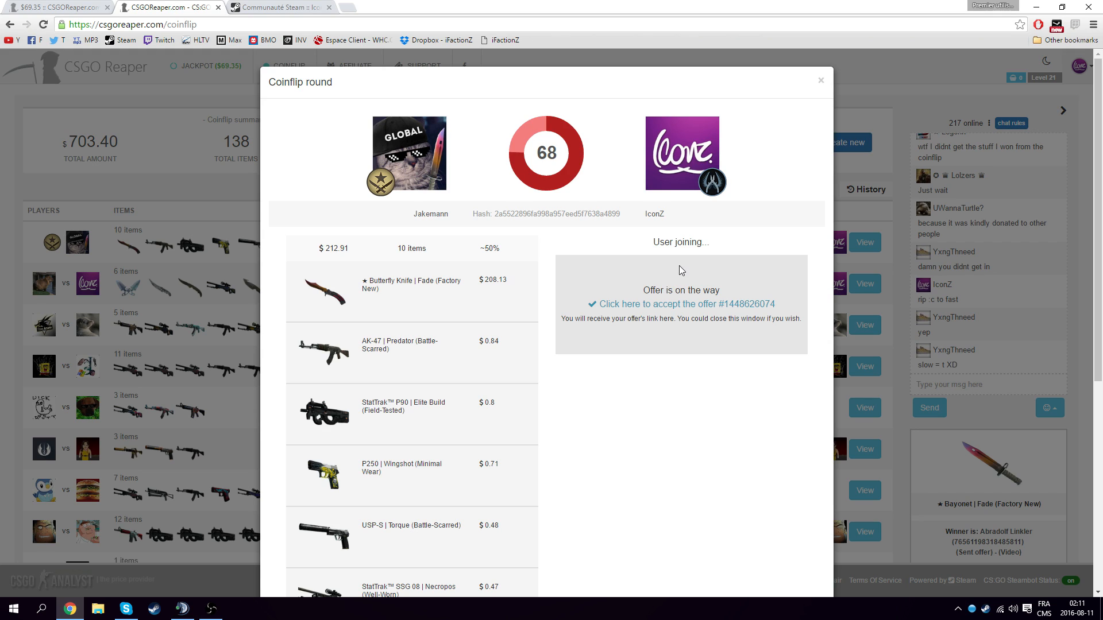
{"action": "mouse_move", "coordinate": [713, 262]}
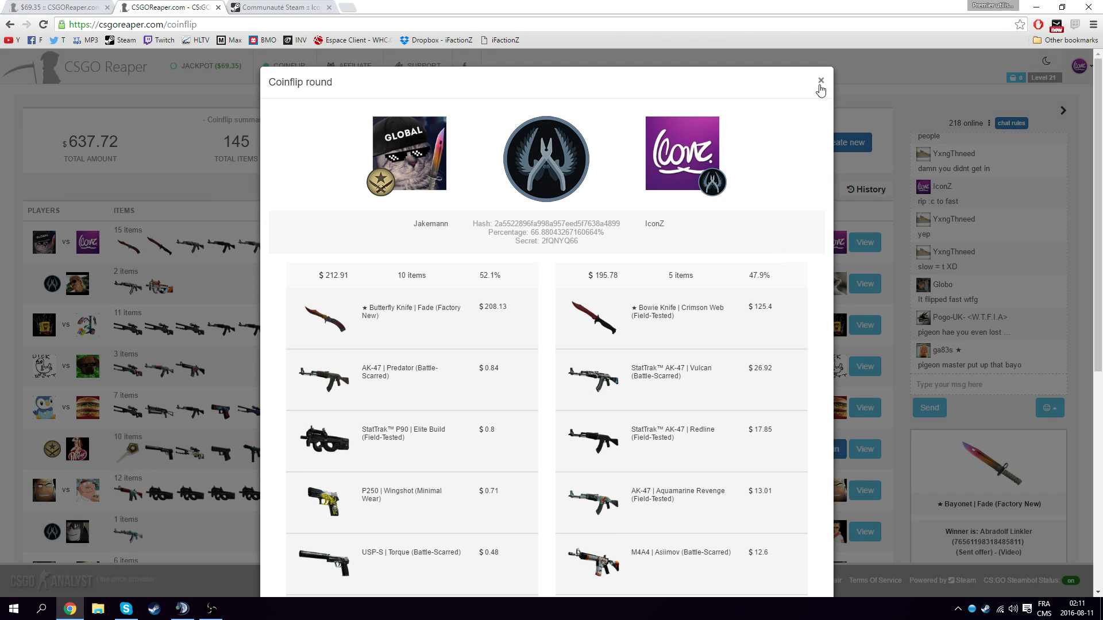
Close the resolved $212.91 round and confirm the 10-item $6.7 deposit offer.
{"action": "left_click", "coordinate": [820, 82]}
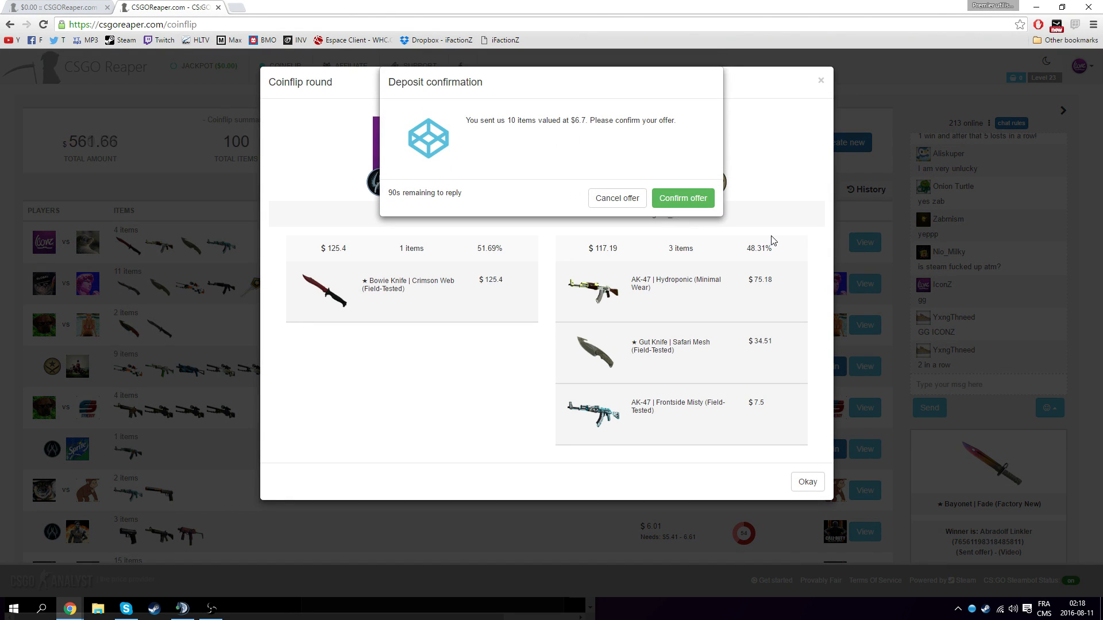
{"action": "left_click", "coordinate": [681, 198]}
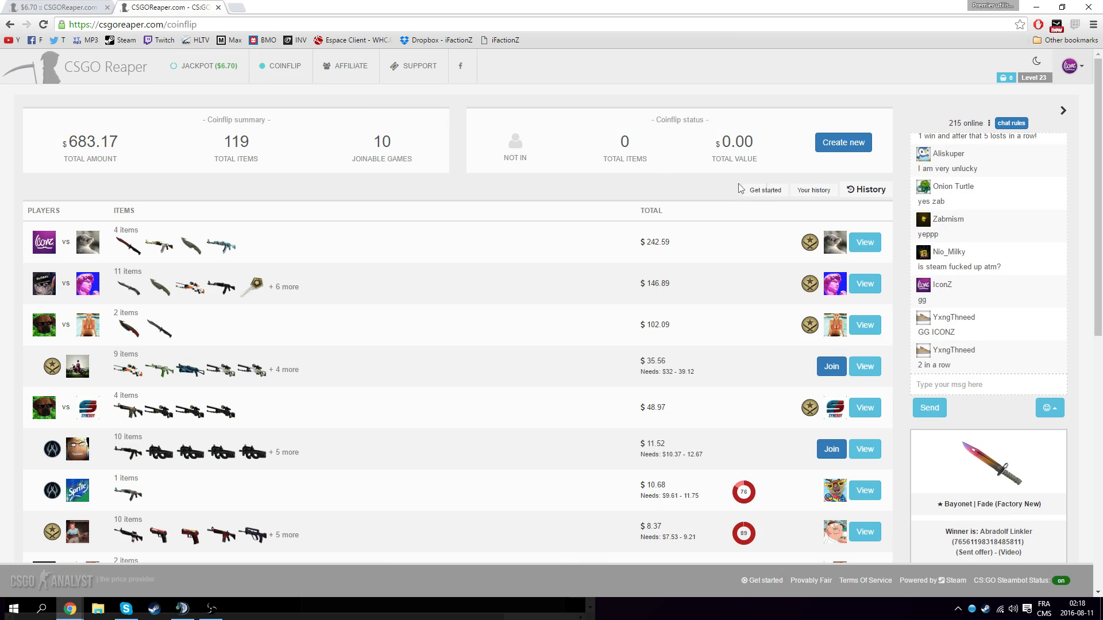
Stake the Shadow Daggers, Safari Mesh Falchion and Gut Knife and join the $68.18 coinflip.
{"action": "left_click", "coordinate": [841, 143]}
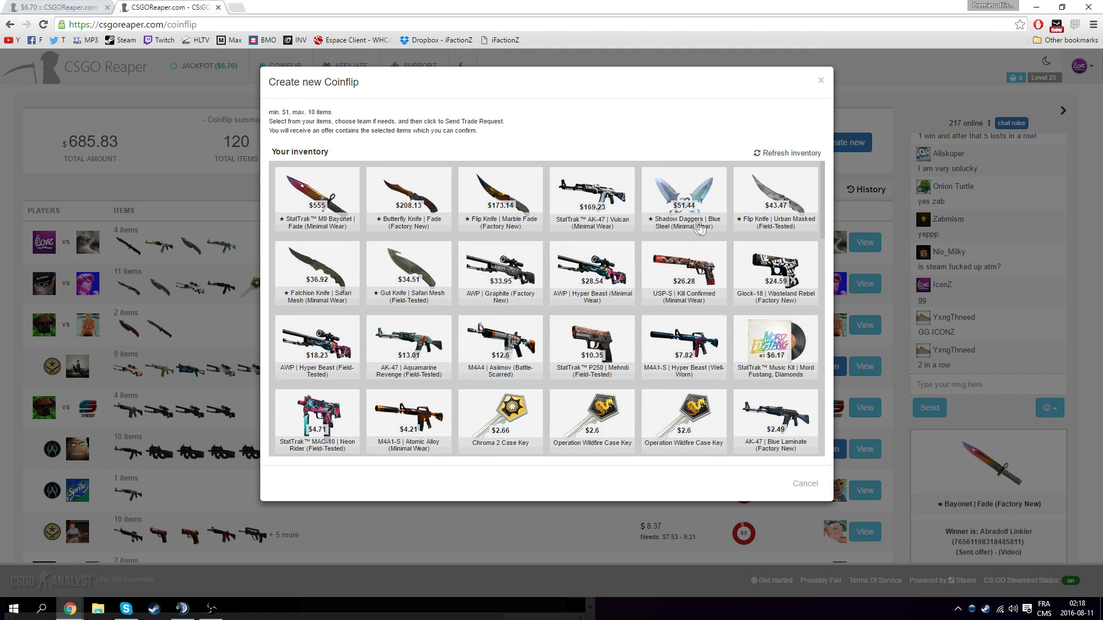
{"action": "left_click", "coordinate": [774, 193]}
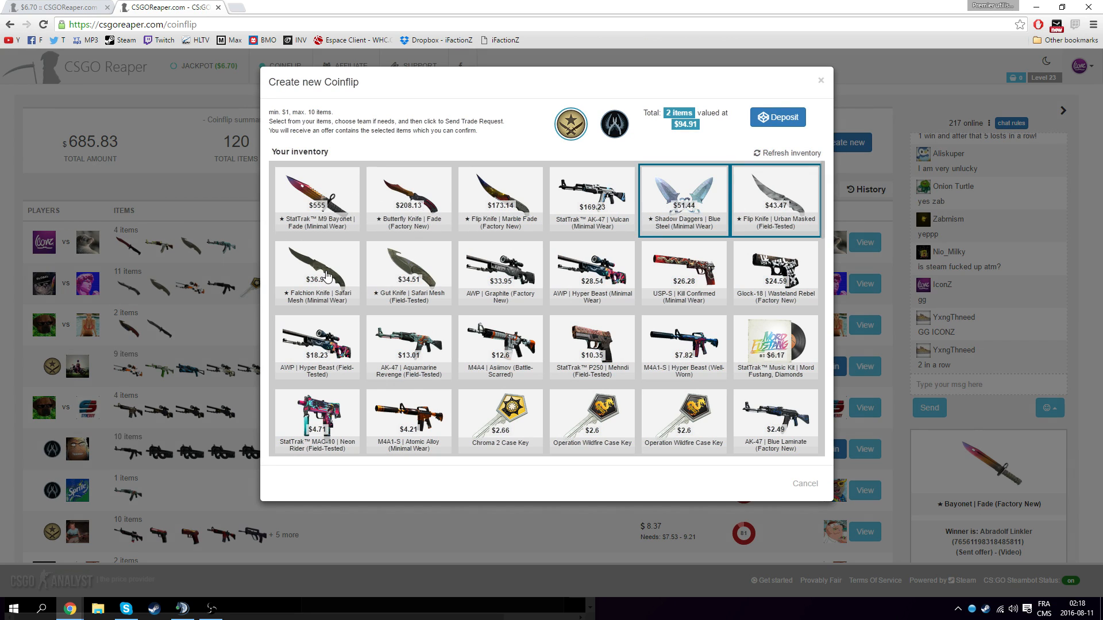
{"action": "left_click", "coordinate": [316, 274]}
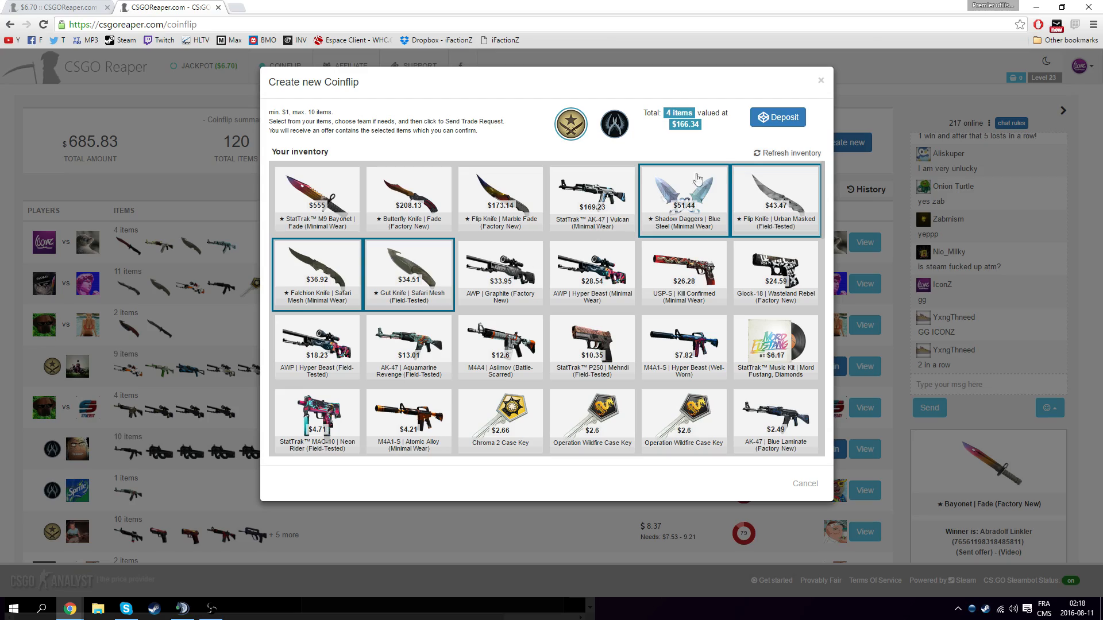
{"action": "left_click", "coordinate": [786, 146]}
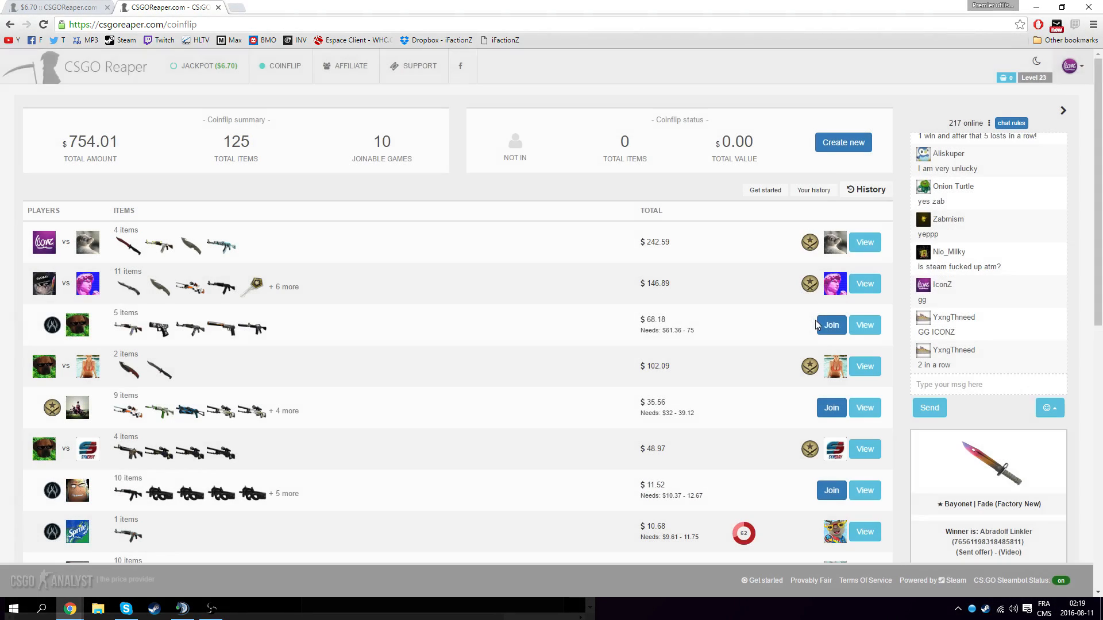
{"action": "left_click", "coordinate": [831, 325]}
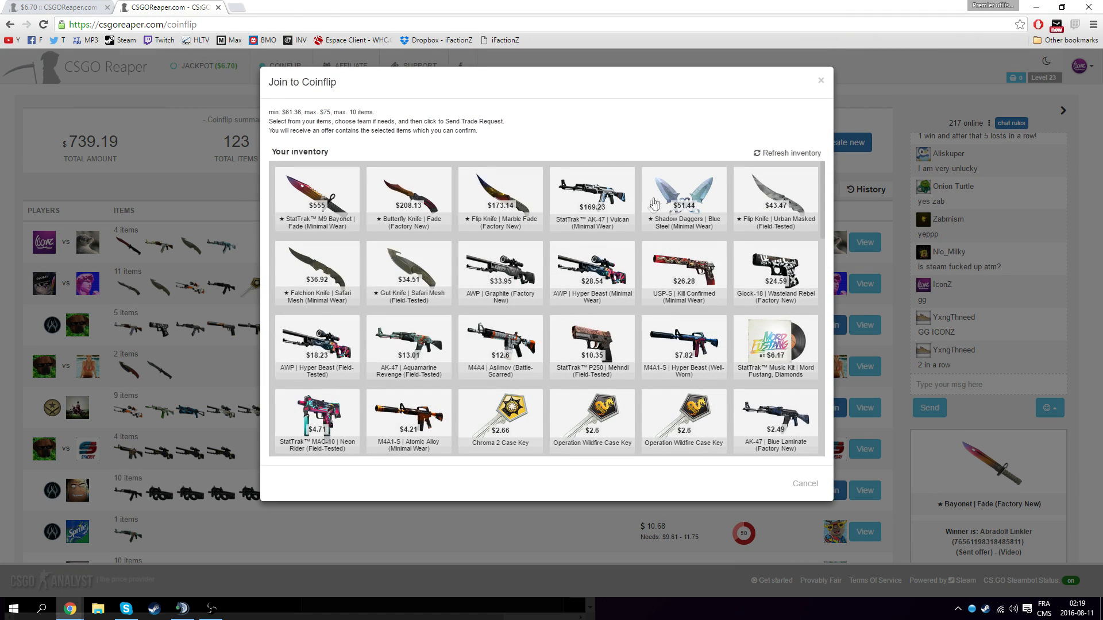
{"action": "left_click", "coordinate": [682, 422]}
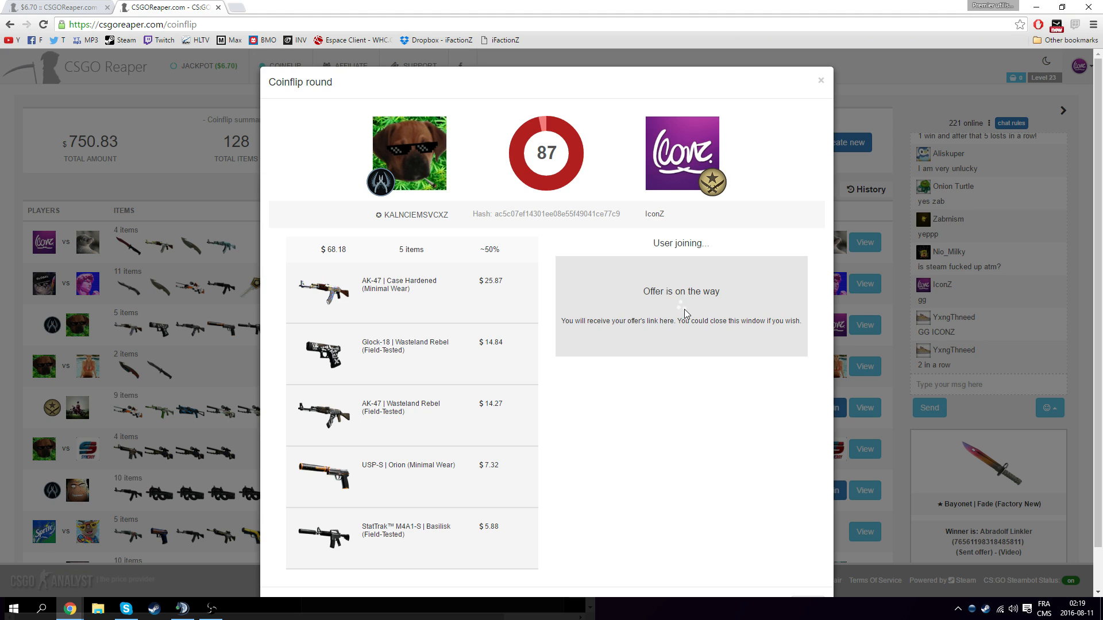
{"action": "mouse_move", "coordinate": [670, 312]}
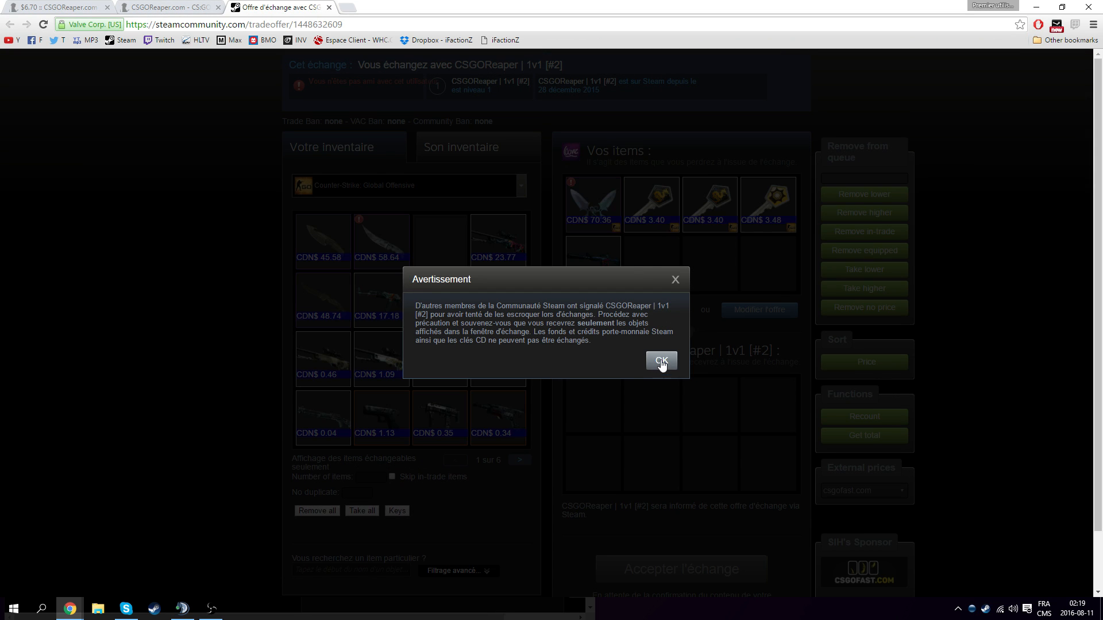
Dismiss the reported-trader warning, confirm the items as a gift, and close the resolved $68.18 round.
{"action": "left_click", "coordinate": [661, 361]}
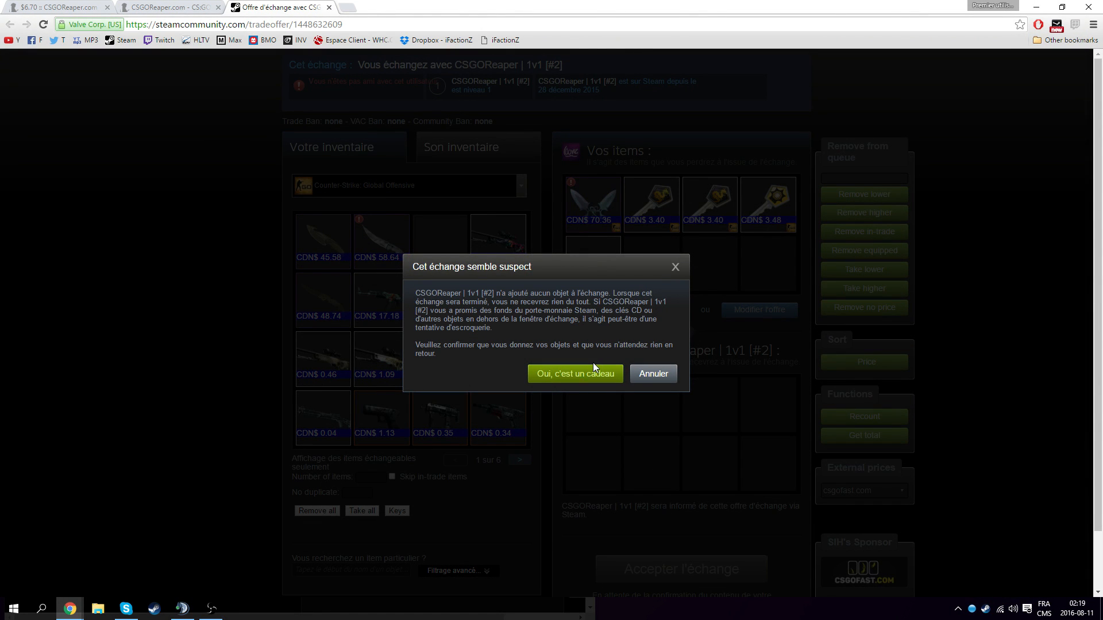
{"action": "left_click", "coordinate": [574, 373]}
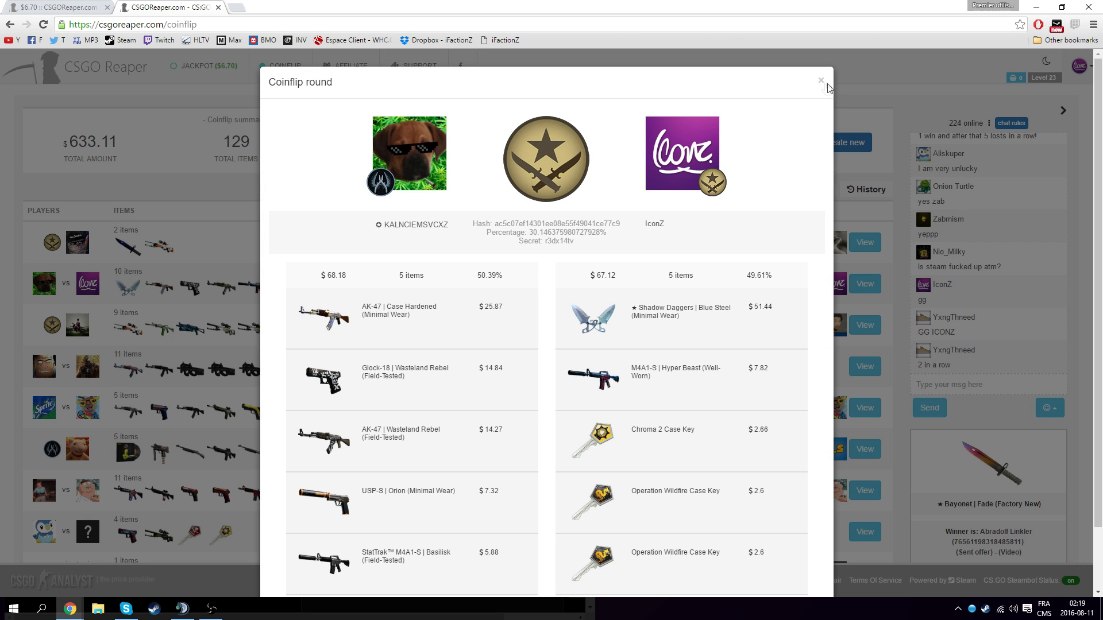
{"action": "left_click", "coordinate": [820, 80]}
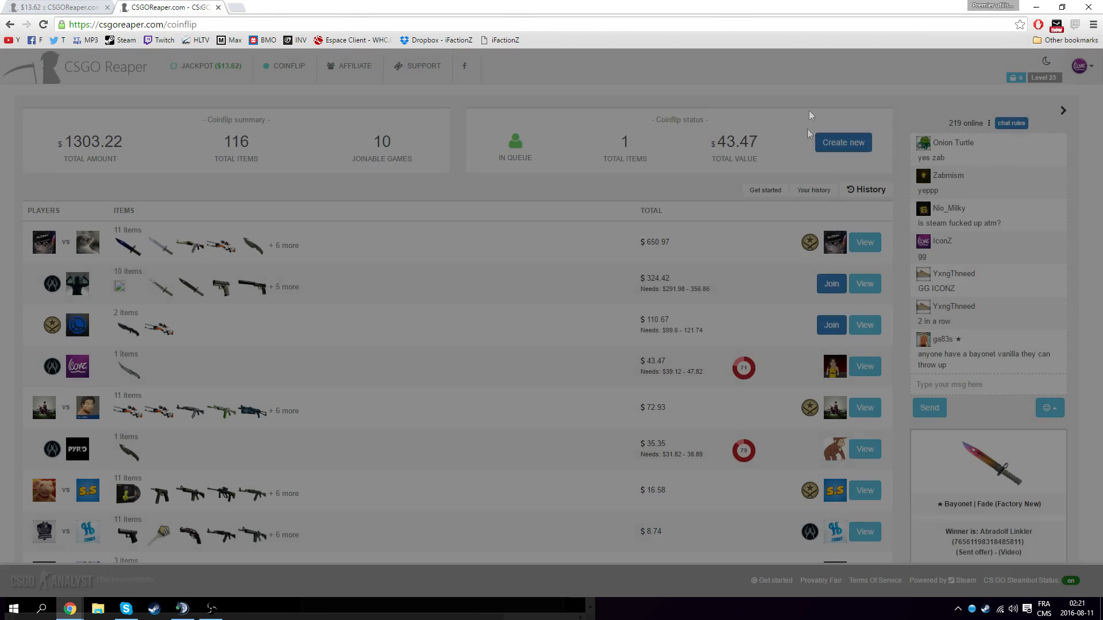
Attempt the $110.67 coinflip with one inventory item, then close the round once it resolves.
{"action": "left_click", "coordinate": [830, 324]}
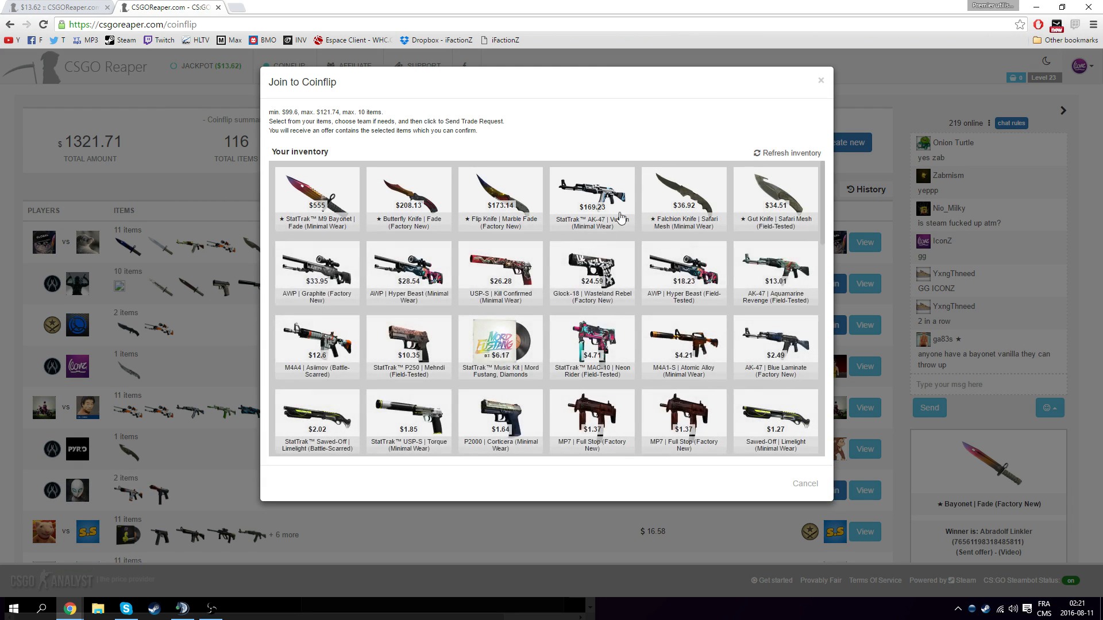
{"action": "left_click", "coordinate": [409, 272]}
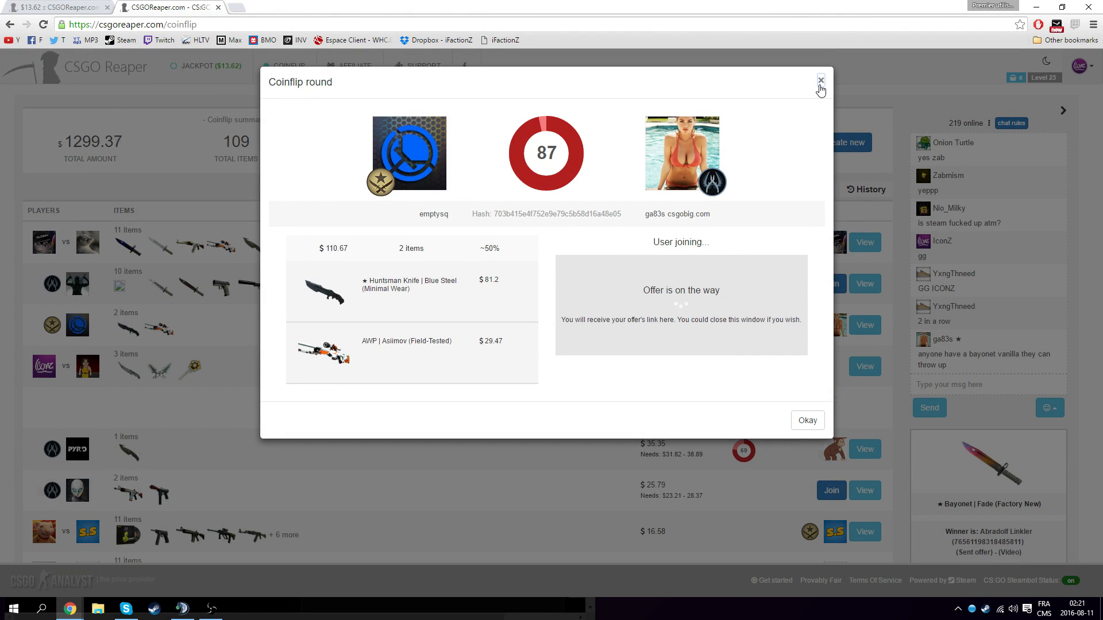
{"action": "left_click", "coordinate": [820, 79]}
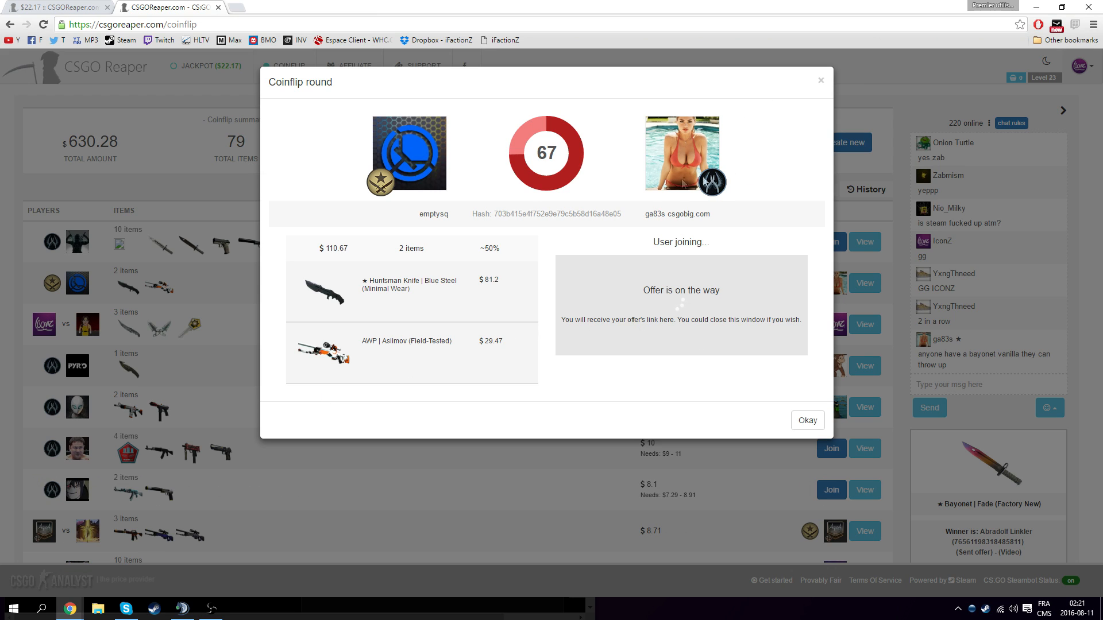
{"action": "mouse_move", "coordinate": [510, 273]}
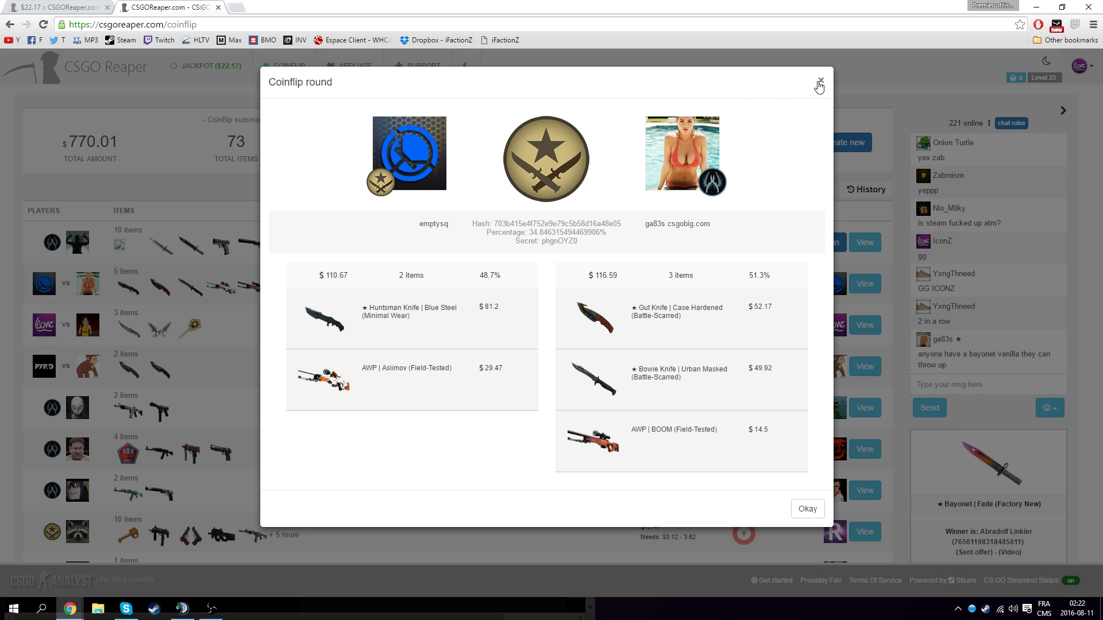
{"action": "left_click", "coordinate": [818, 83]}
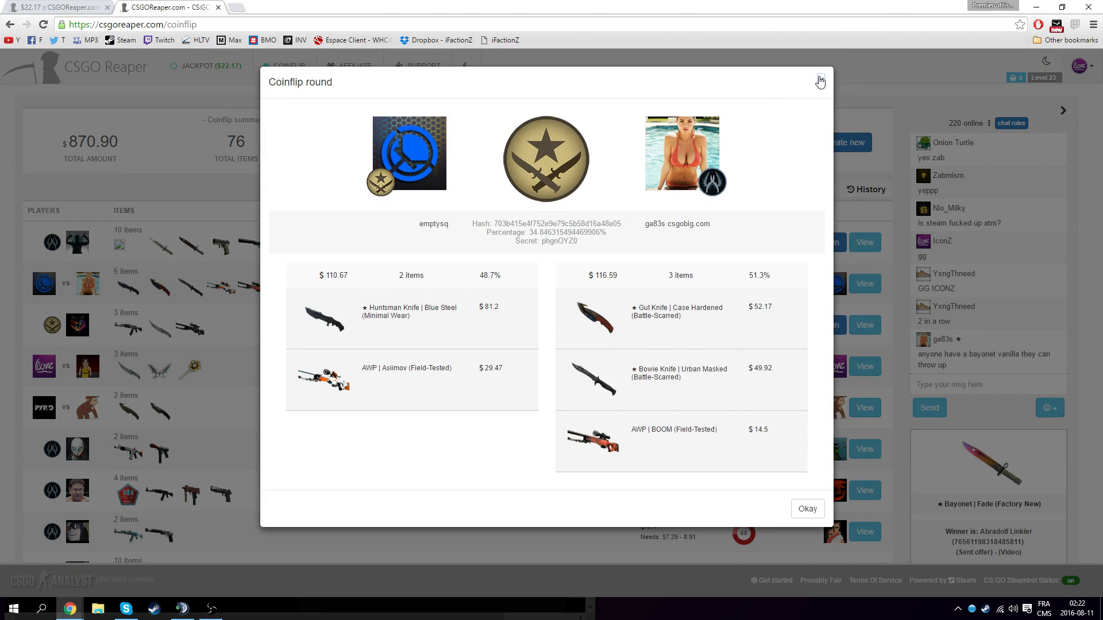
{"action": "left_click", "coordinate": [819, 81]}
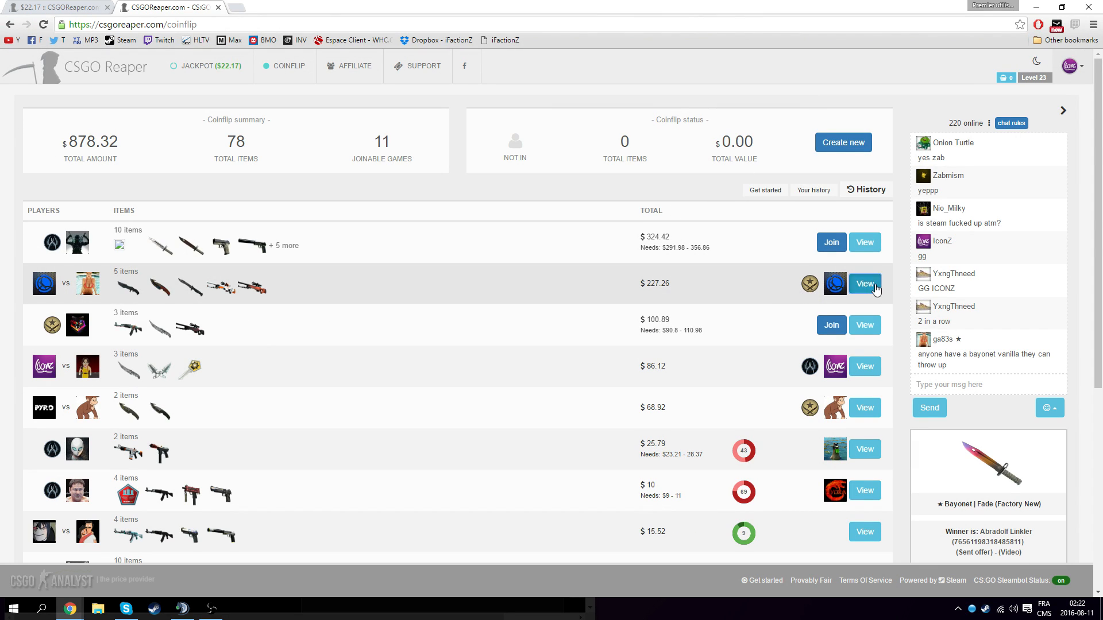
View and close the $227.26 round, then start creating a new coinflip from the inventory.
{"action": "left_click", "coordinate": [864, 283]}
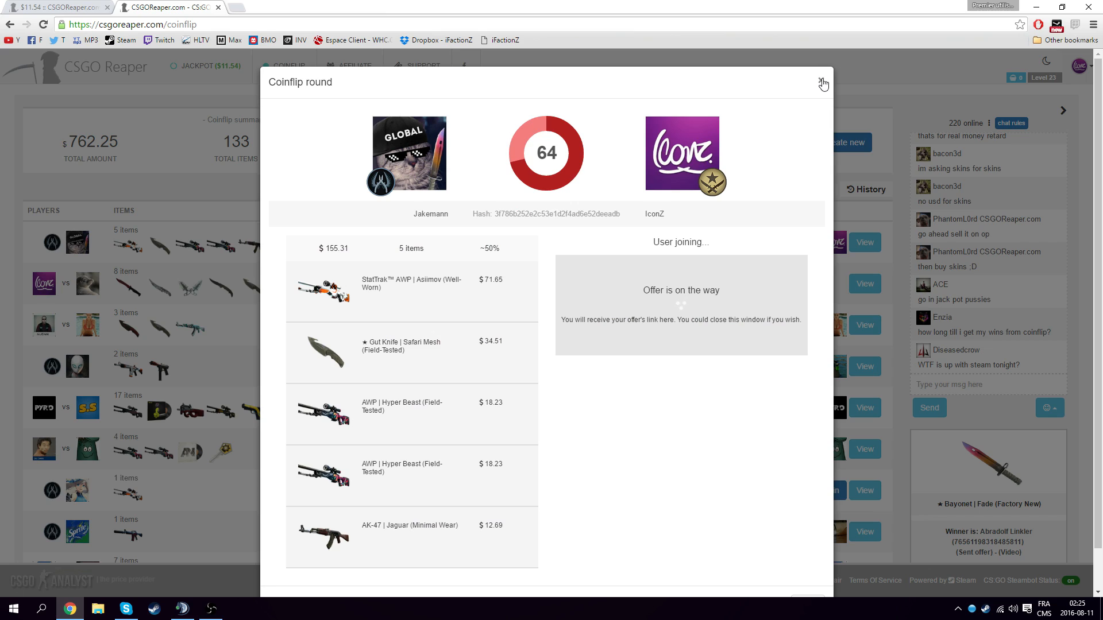
{"action": "left_click", "coordinate": [822, 82]}
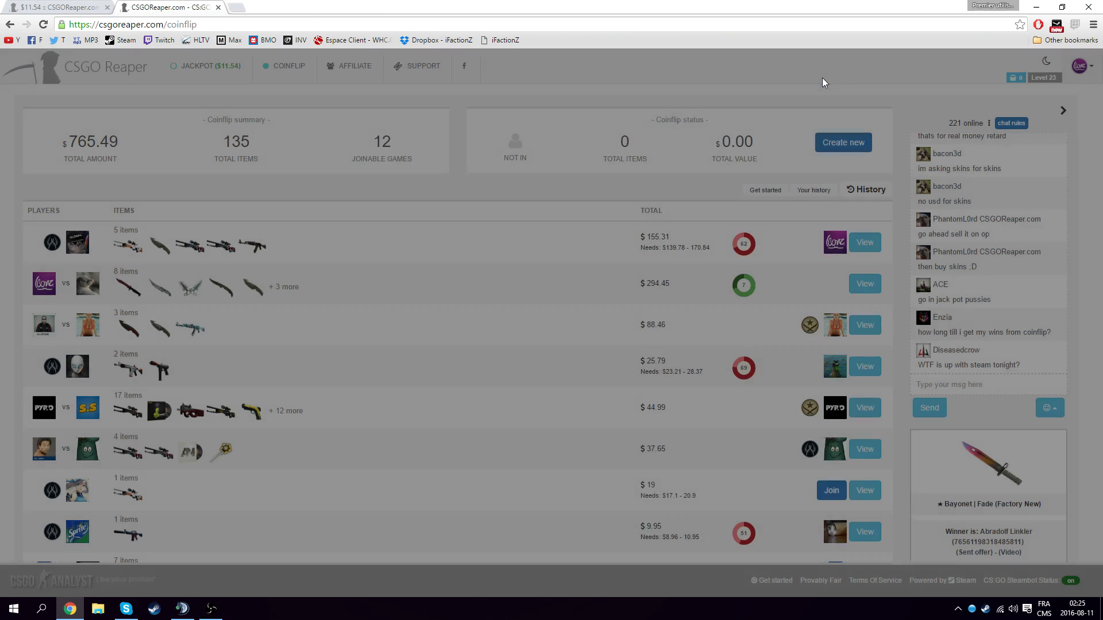
{"action": "left_click", "coordinate": [864, 284]}
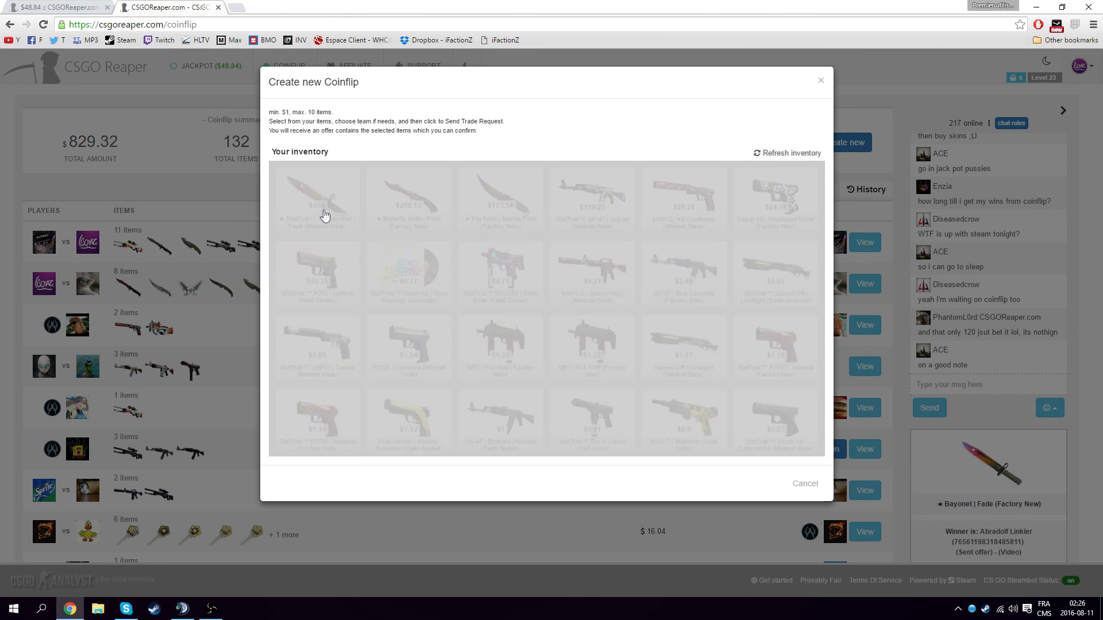
Confirm gifting items to the Deposit #3 bot and pick two Rust Coat Gut Knives worth $85.8.
{"action": "left_click", "coordinate": [409, 198]}
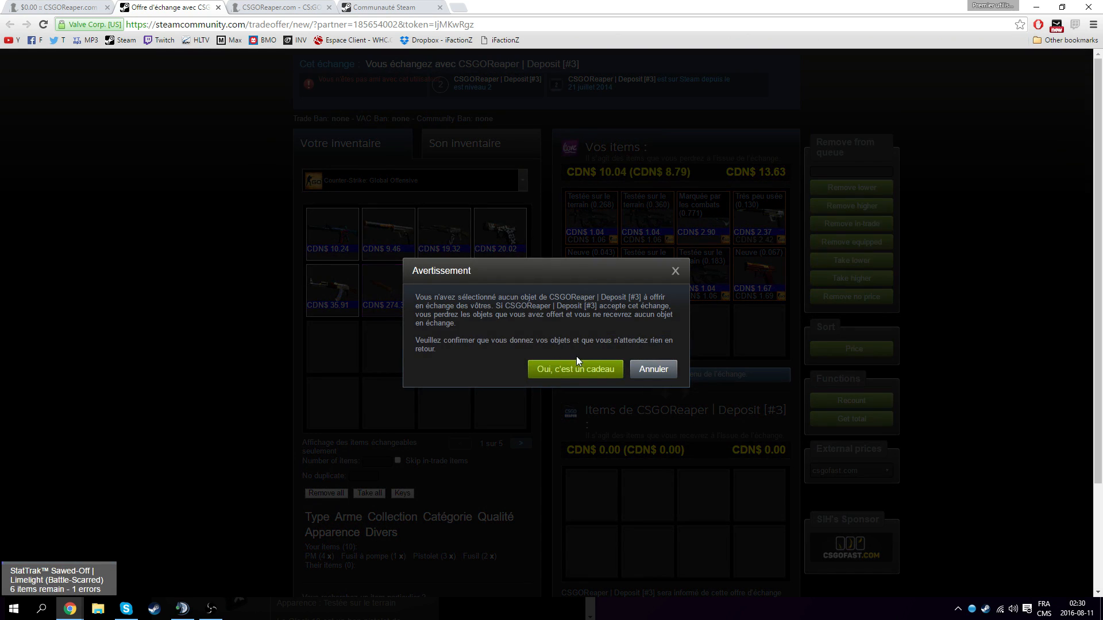
{"action": "left_click", "coordinate": [275, 7]}
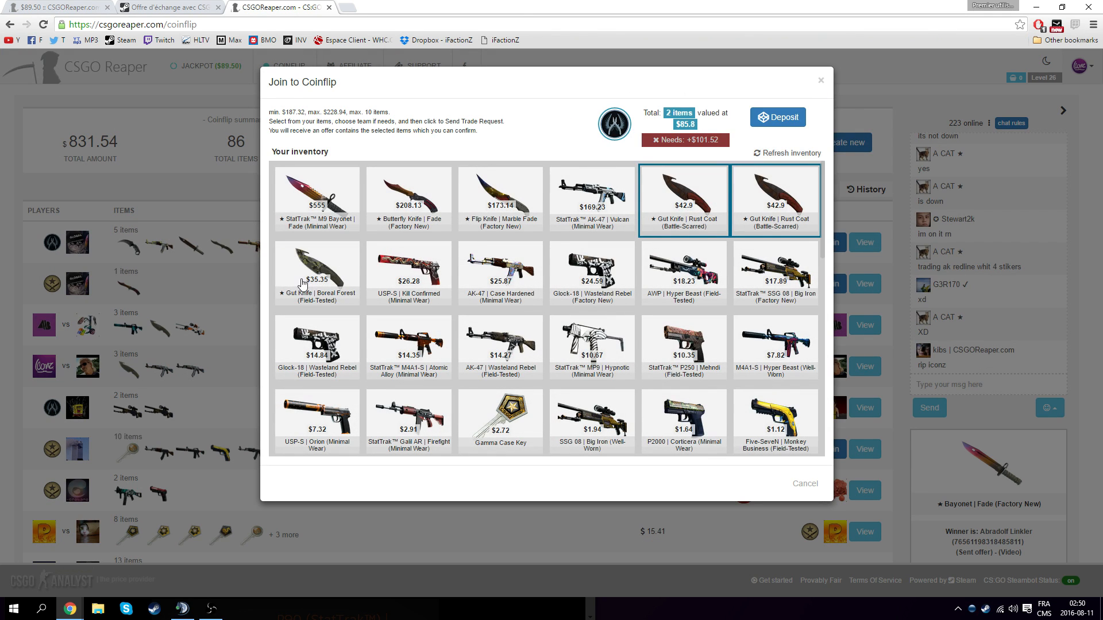
Add the Boreal Forest Gut Knife, deposit six items into the $208.13 Butterfly Knife coinflip and view its trade offer.
{"action": "left_click", "coordinate": [316, 273]}
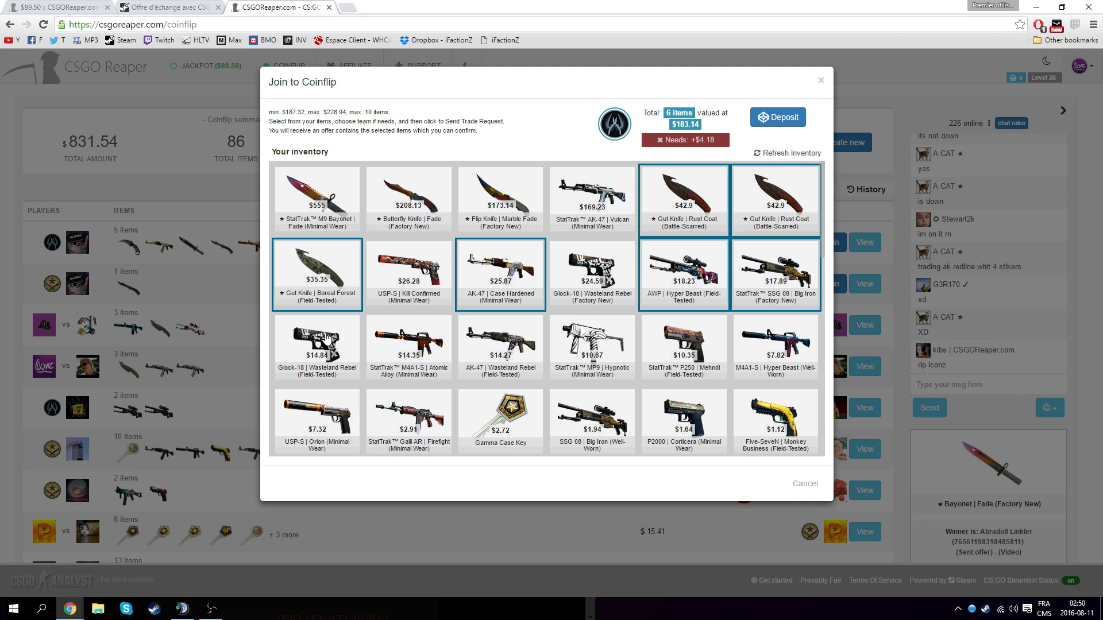
{"action": "left_click", "coordinate": [591, 344]}
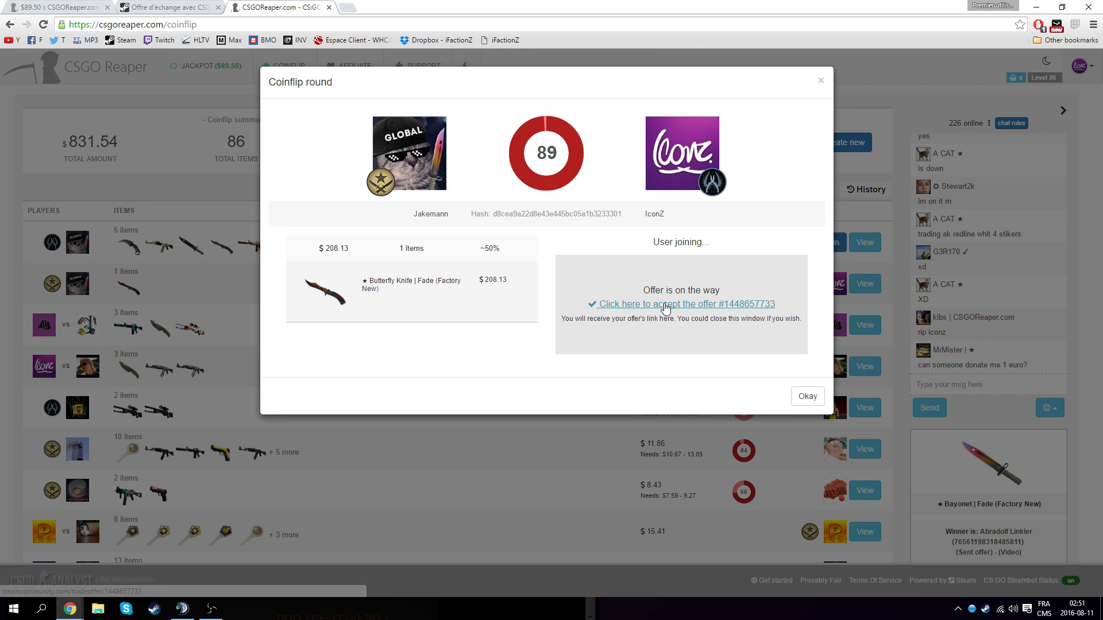
{"action": "left_click", "coordinate": [664, 303]}
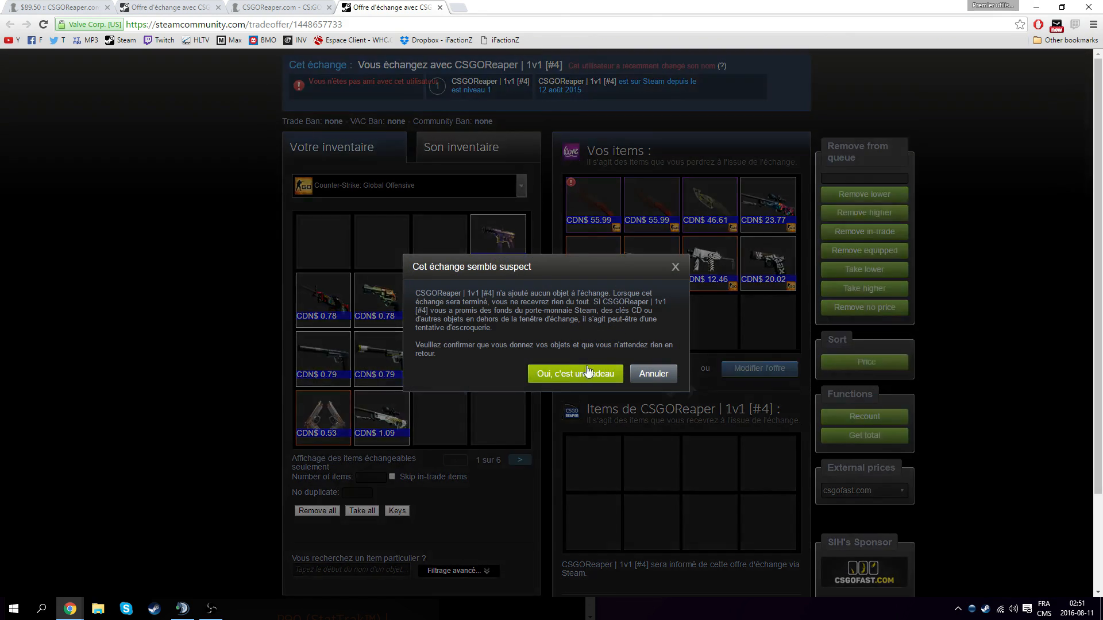
{"action": "left_click", "coordinate": [575, 373]}
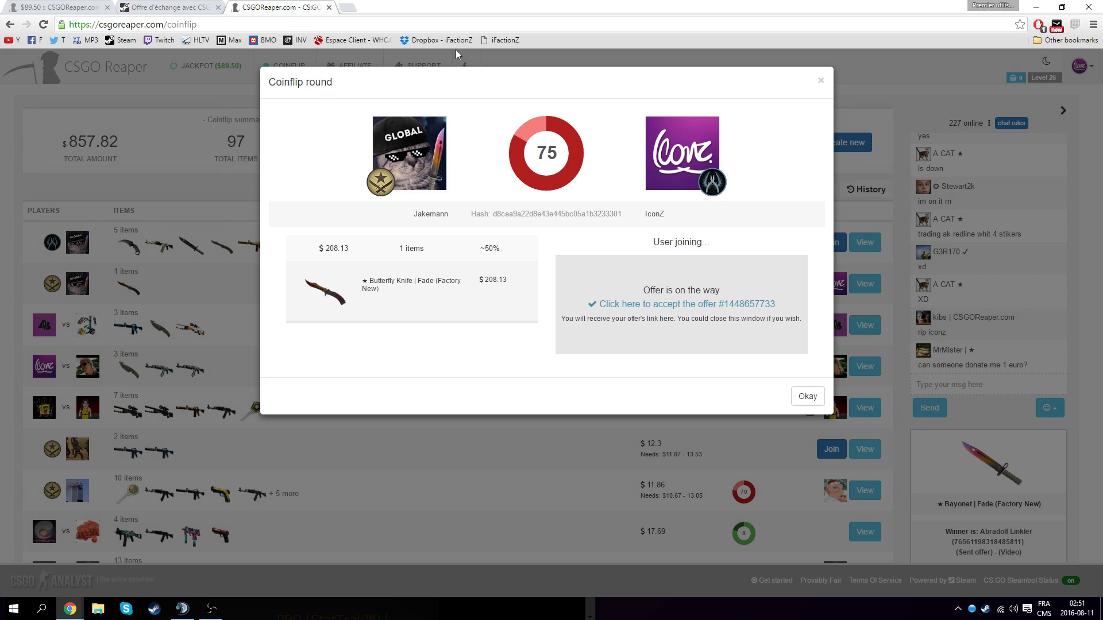
{"action": "mouse_move", "coordinate": [610, 162]}
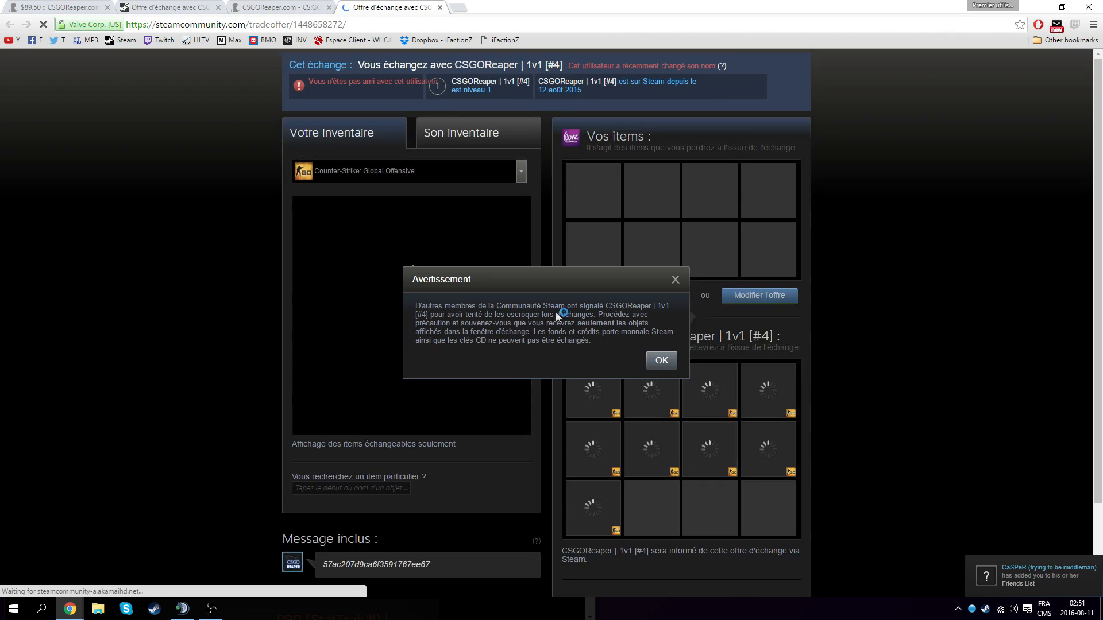
Accept the trade delivering the won Butterfly Knife and skins, trusting CSGOReaper, then close the won round dialog.
{"action": "left_click", "coordinate": [659, 359]}
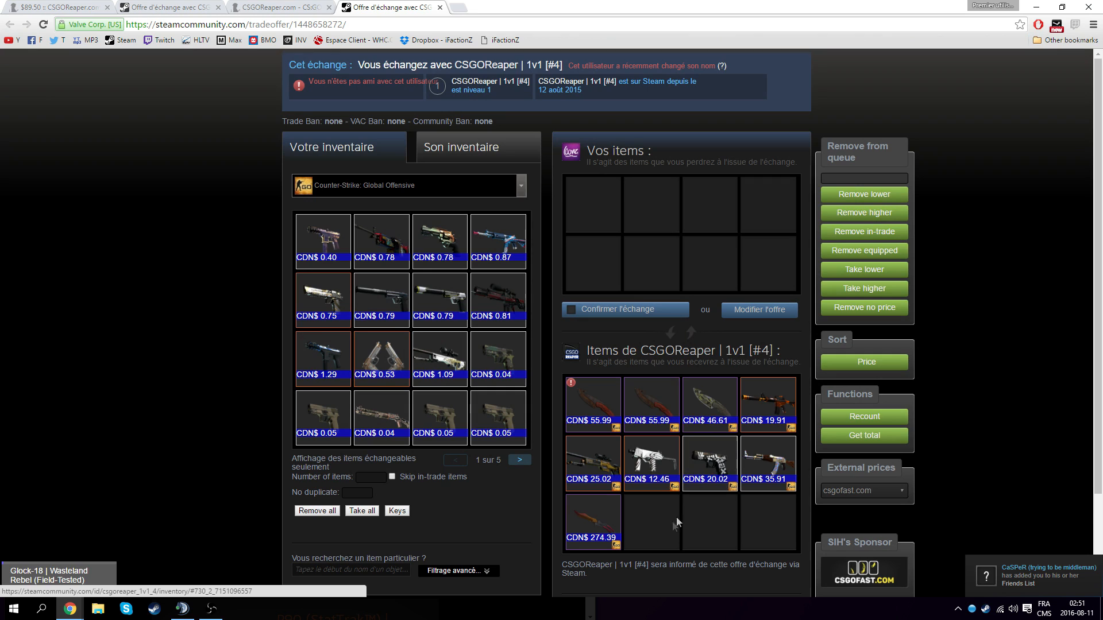
{"action": "left_click", "coordinate": [624, 309]}
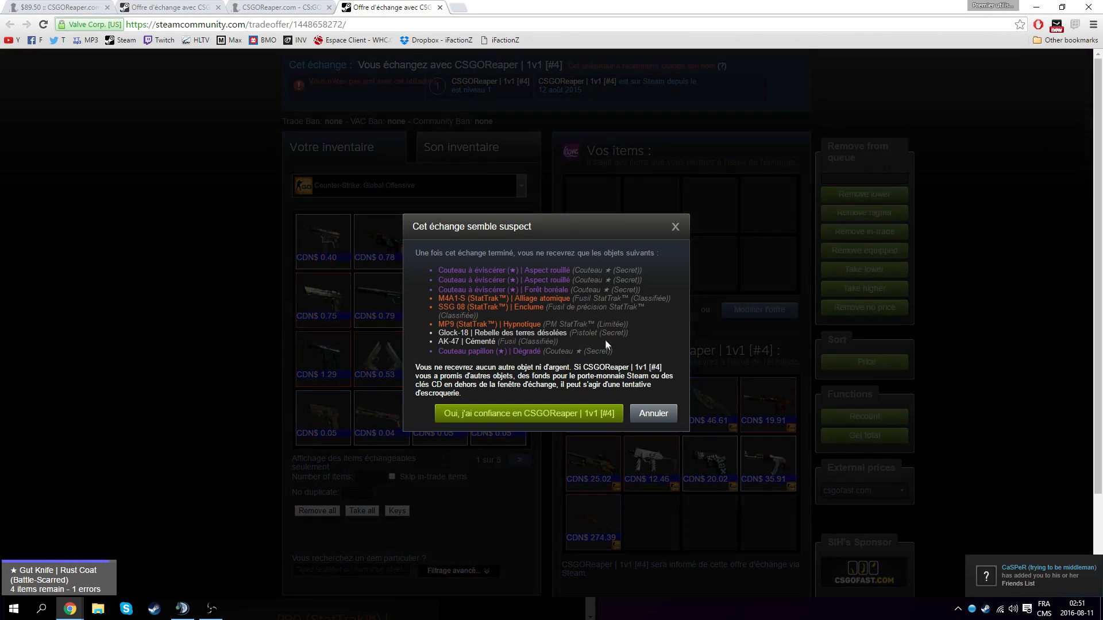
{"action": "left_click", "coordinate": [528, 412]}
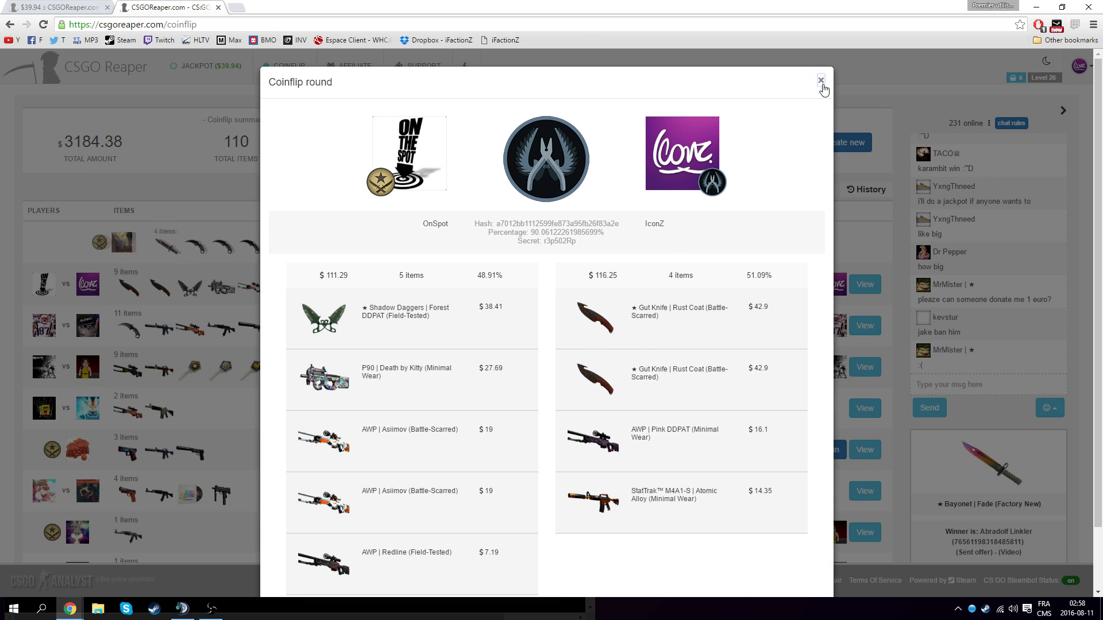
{"action": "left_click", "coordinate": [819, 80]}
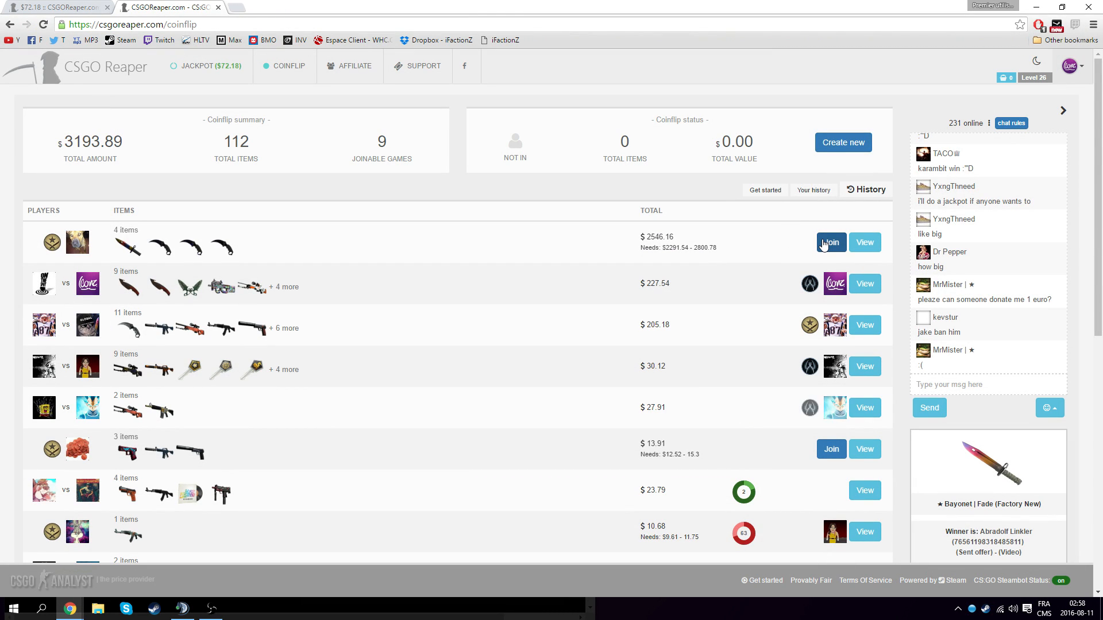